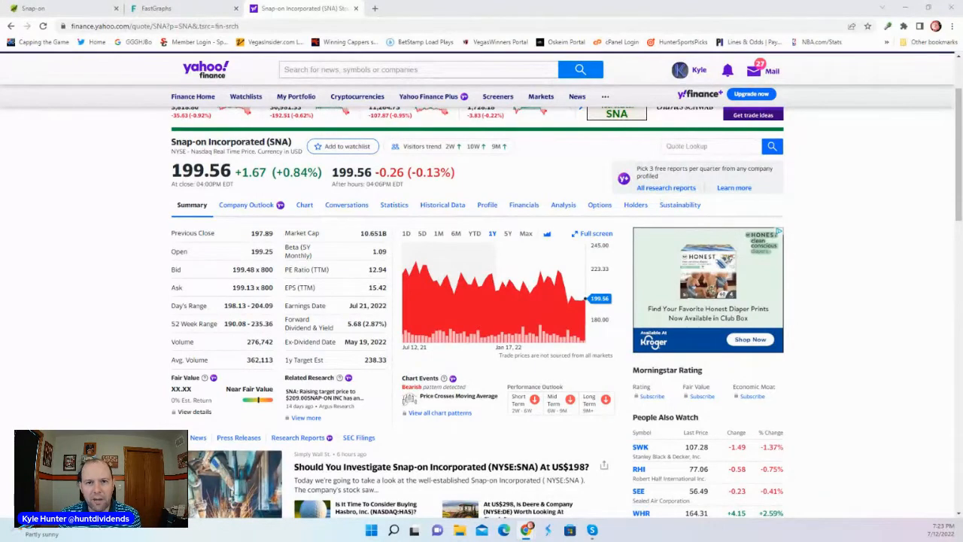
{"action": "mouse_move", "coordinate": [124, 188]}
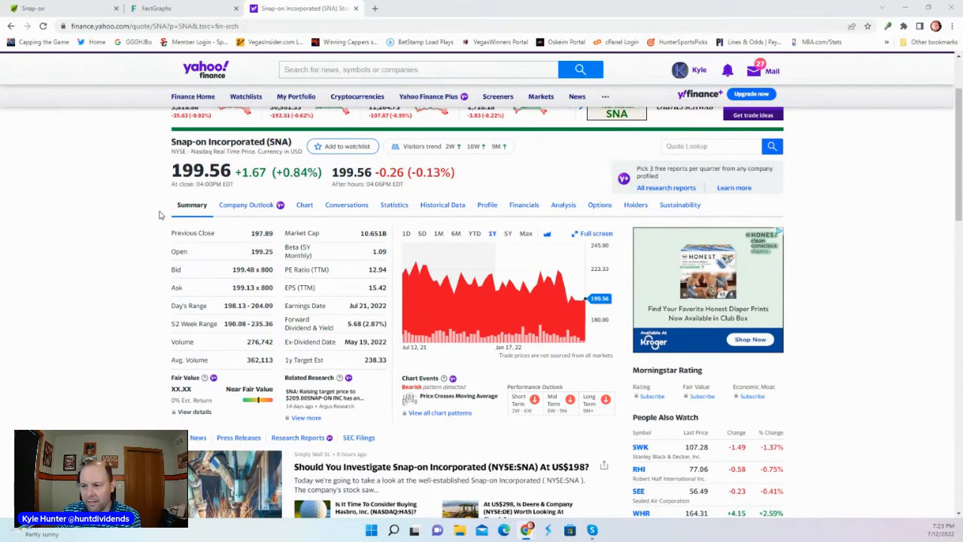
{"action": "mouse_move", "coordinate": [127, 267]}
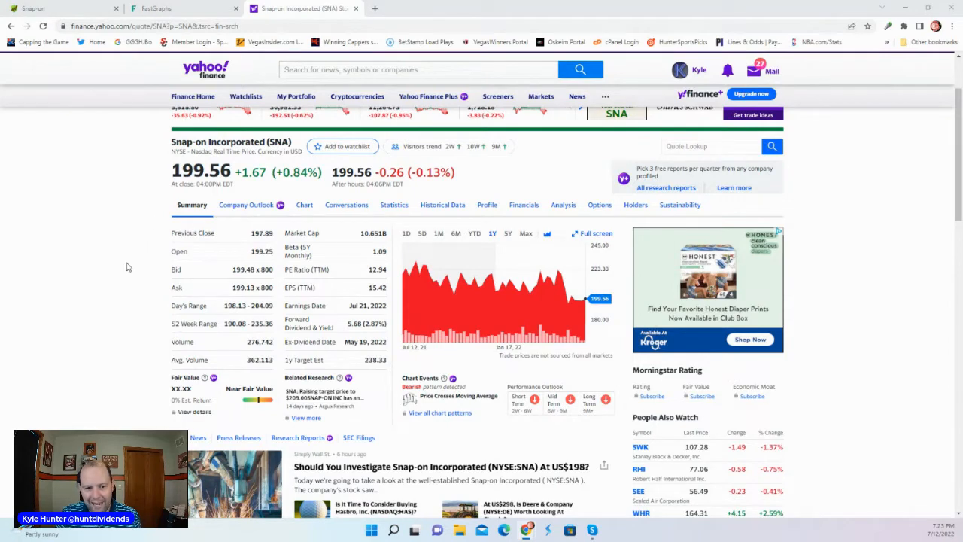
{"action": "mouse_move", "coordinate": [273, 287]}
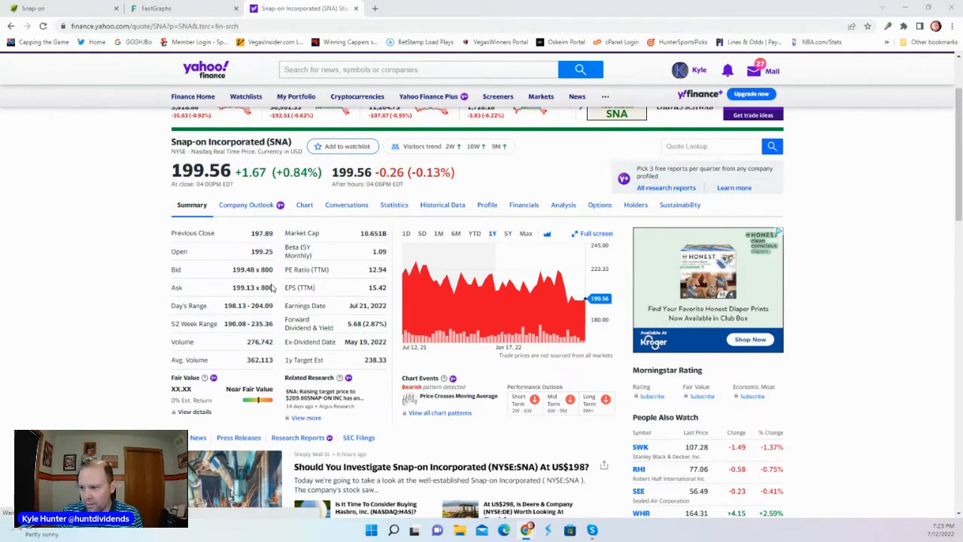
{"action": "mouse_move", "coordinate": [437, 256]}
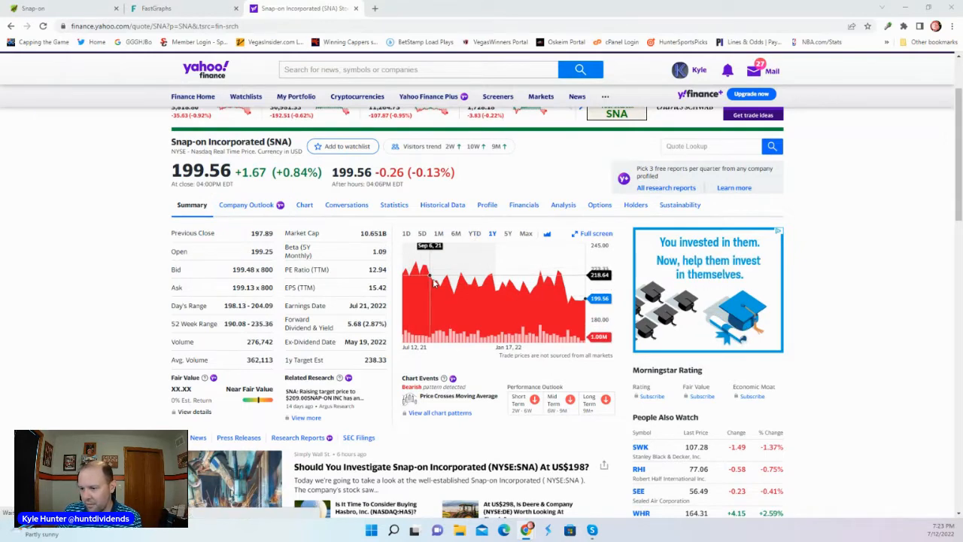
{"action": "mouse_move", "coordinate": [579, 317]}
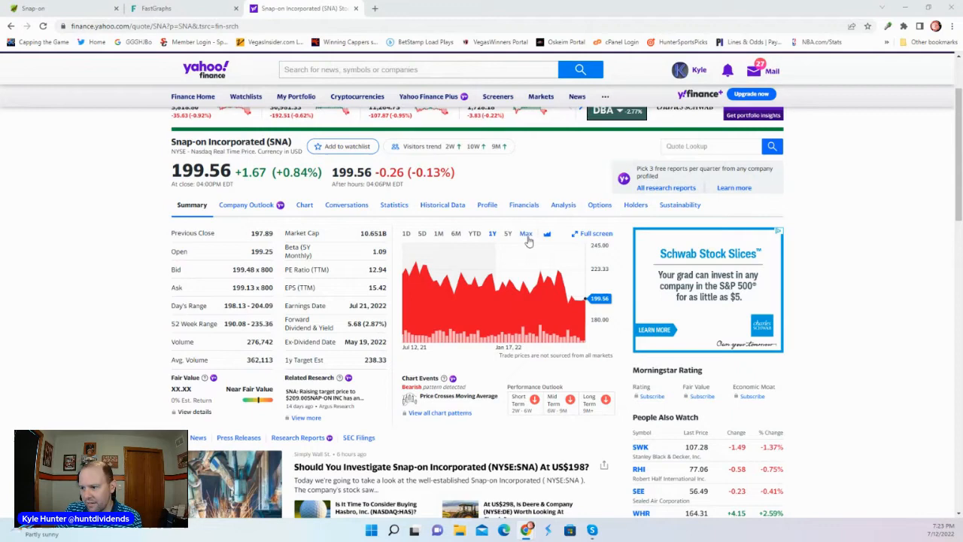
Widen Snap-on's Yahoo Finance price chart range, via 6M, to 5Y
{"action": "left_click", "coordinate": [455, 233]}
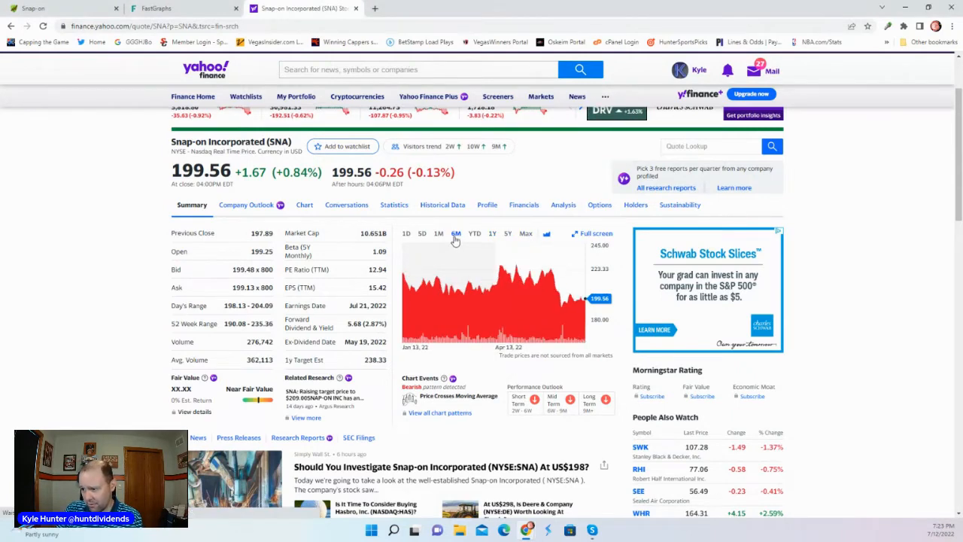
{"action": "left_click", "coordinate": [507, 233]}
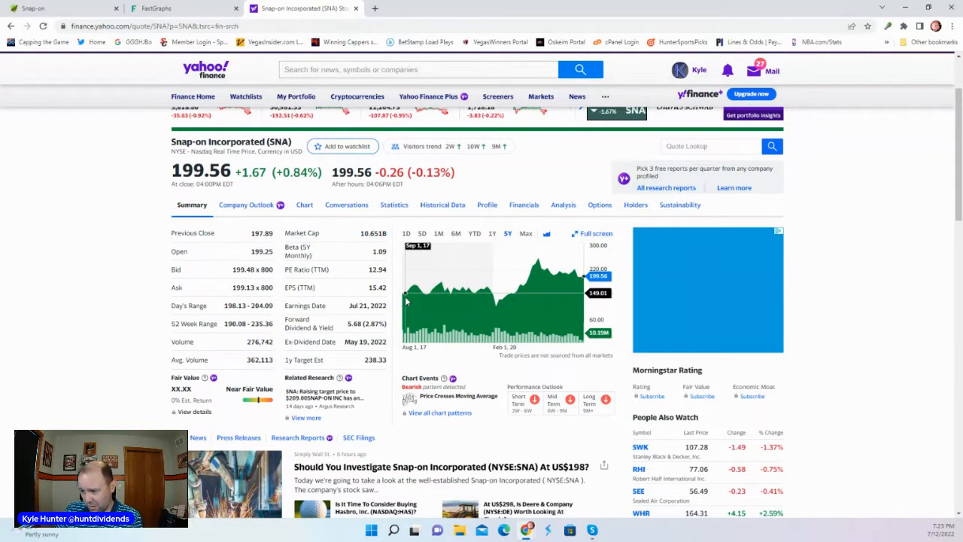
{"action": "mouse_move", "coordinate": [463, 263]}
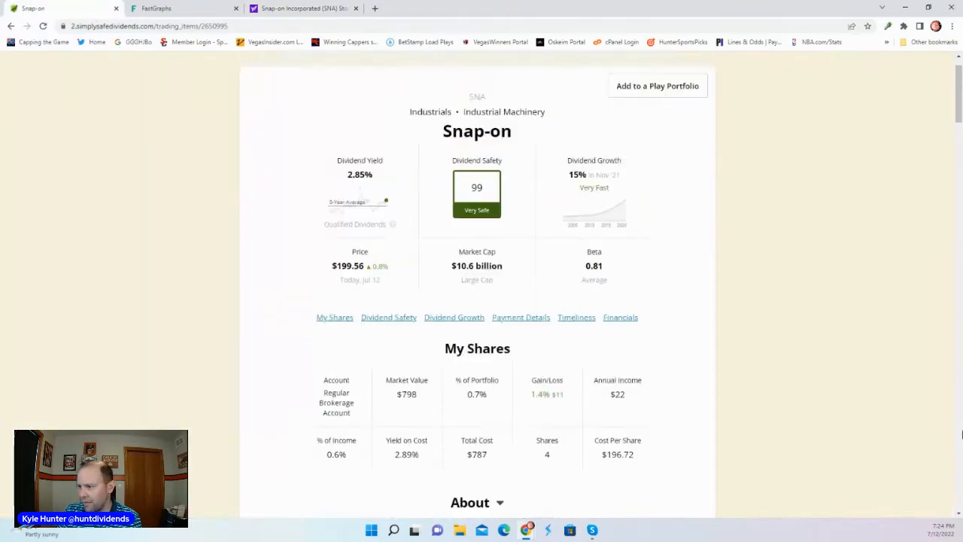
Scroll up Snap-on's Simply Safe Dividends overview to the 2.85% yield, 99 safety score and holdings
{"action": "scroll", "scroll_direction": "up", "scroll_amount": 3}
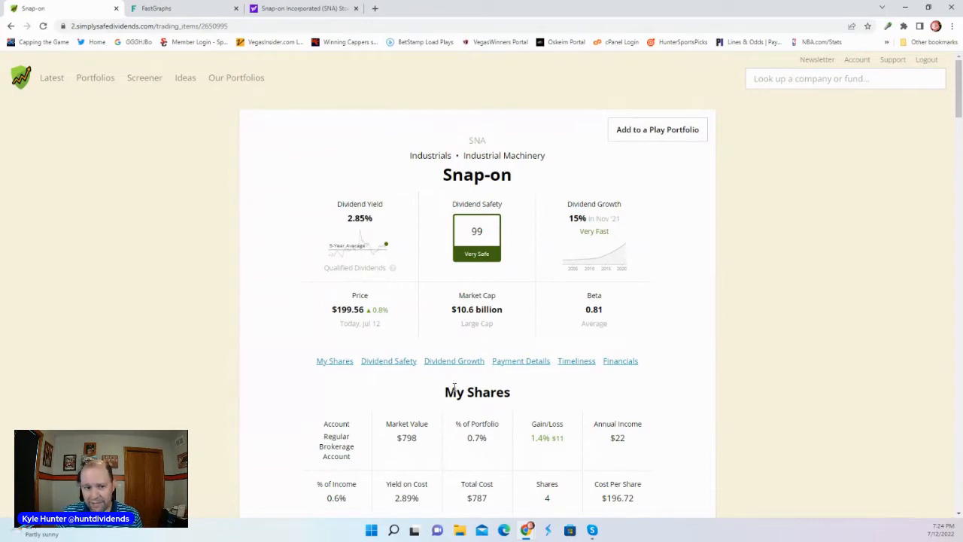
{"action": "mouse_move", "coordinate": [306, 214]}
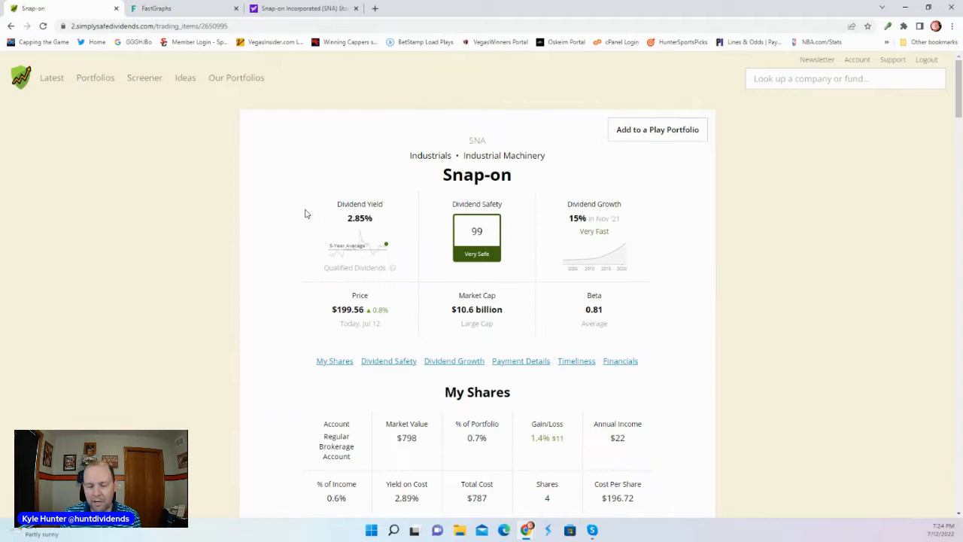
{"action": "mouse_move", "coordinate": [461, 251]}
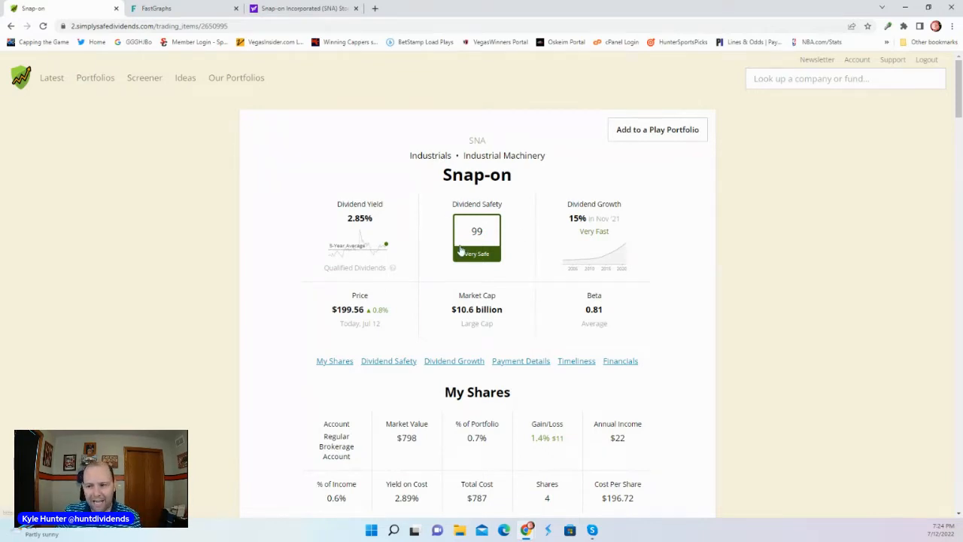
{"action": "mouse_move", "coordinate": [506, 209]}
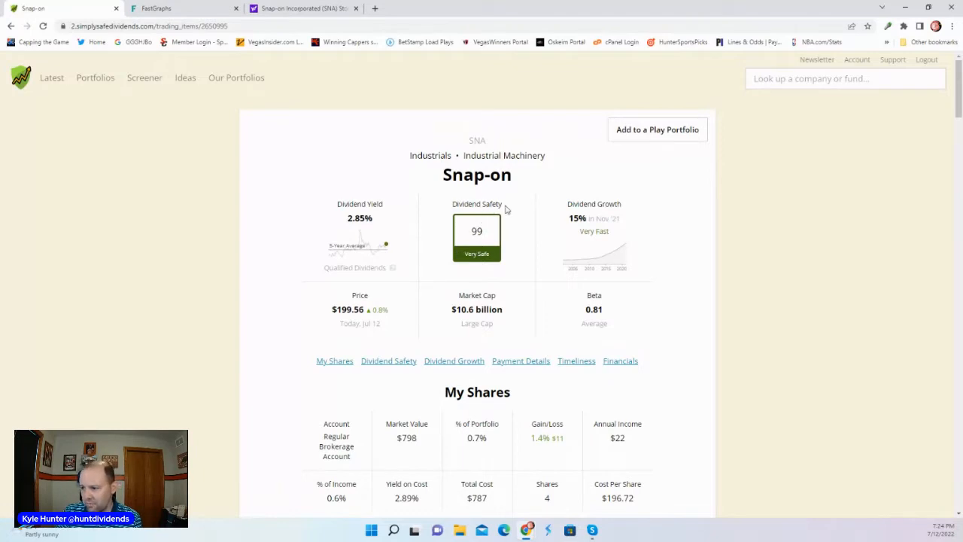
{"action": "mouse_move", "coordinate": [588, 204]}
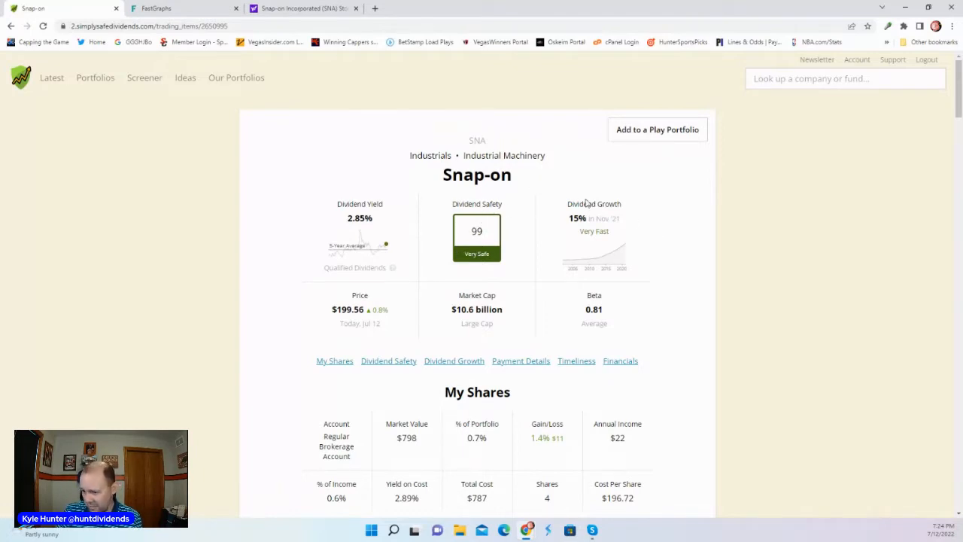
{"action": "mouse_move", "coordinate": [396, 445]}
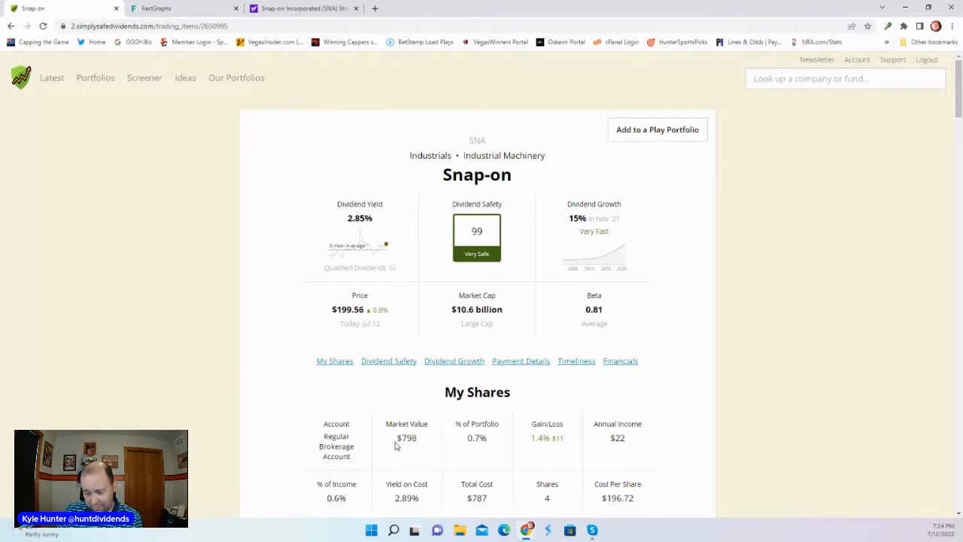
{"action": "mouse_move", "coordinate": [865, 337]}
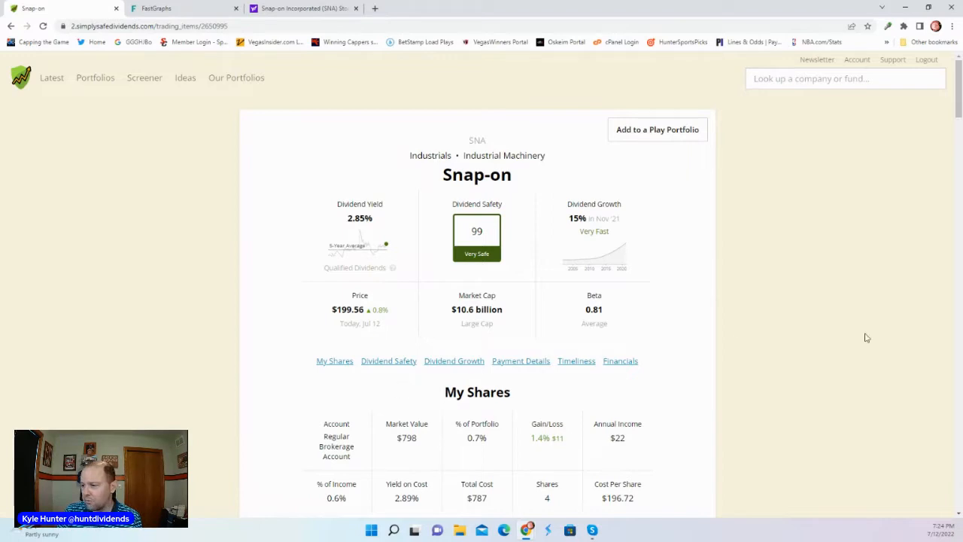
{"action": "mouse_move", "coordinate": [821, 326]}
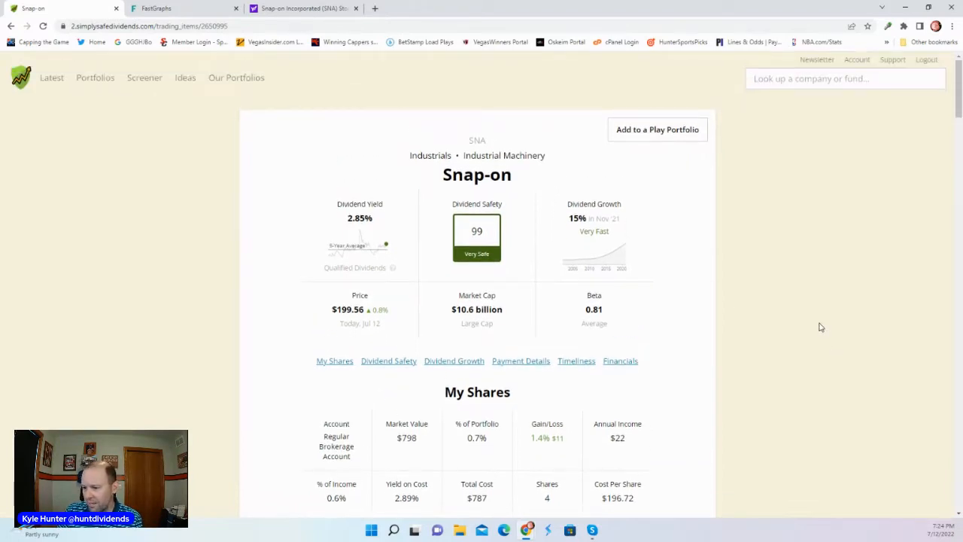
{"action": "mouse_move", "coordinate": [770, 274]}
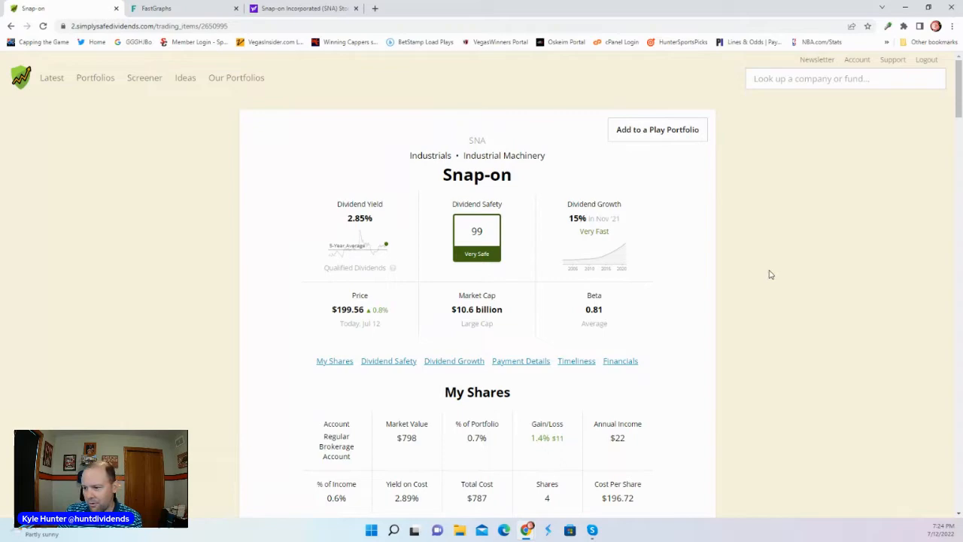
Scroll past Dividend Safety and Dividend Growth to Payment Details showing the $5.68 annual payout
{"action": "scroll", "scroll_direction": "down", "scroll_amount": 3}
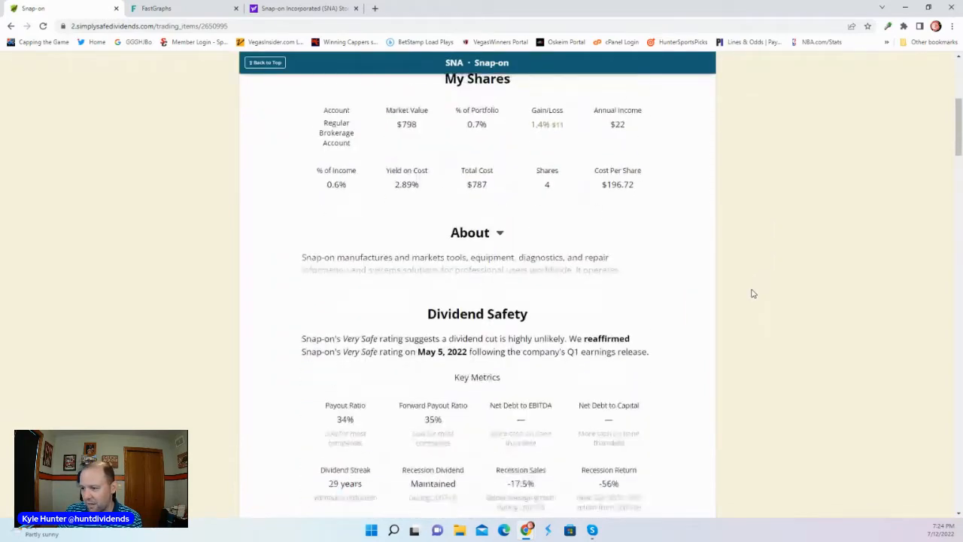
{"action": "scroll", "scroll_direction": "down", "scroll_amount": 3}
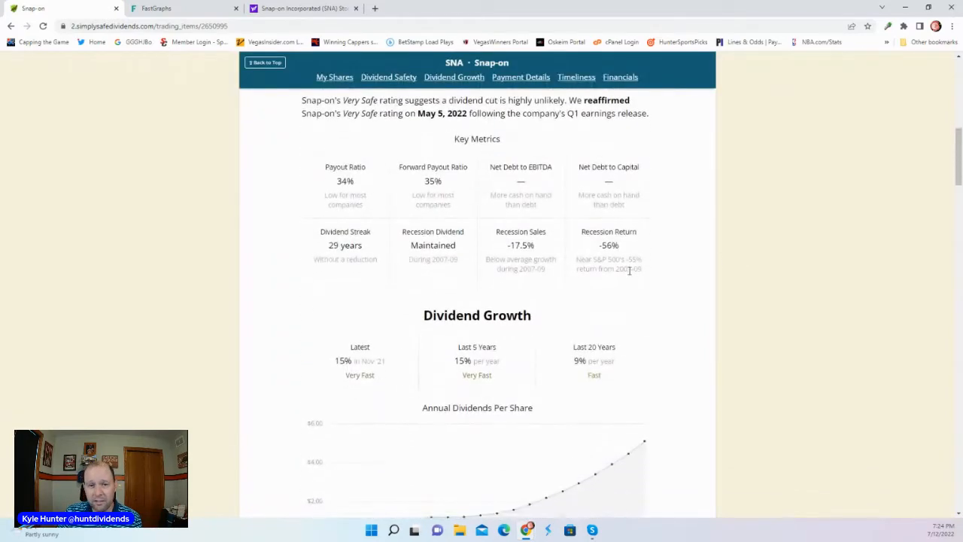
{"action": "mouse_move", "coordinate": [558, 252]}
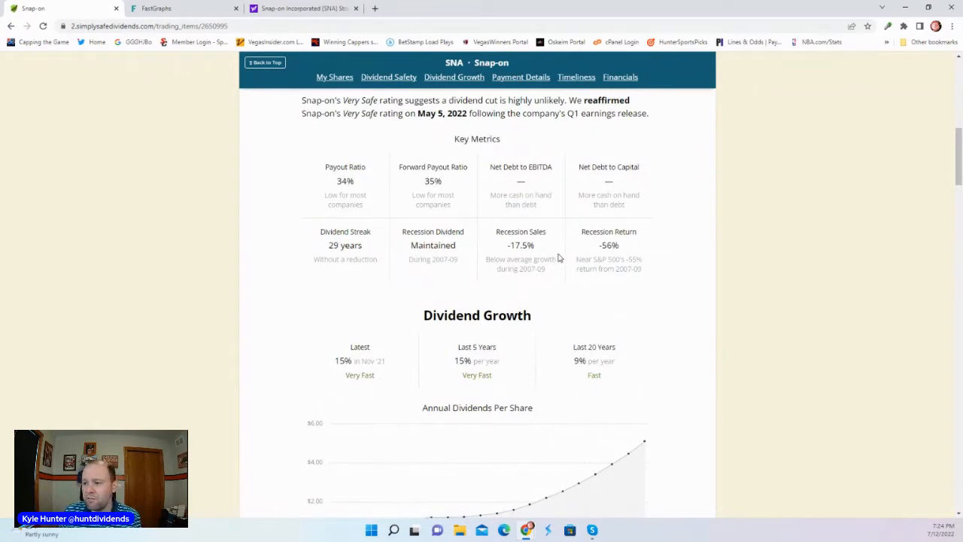
{"action": "scroll", "scroll_direction": "down", "scroll_amount": 3}
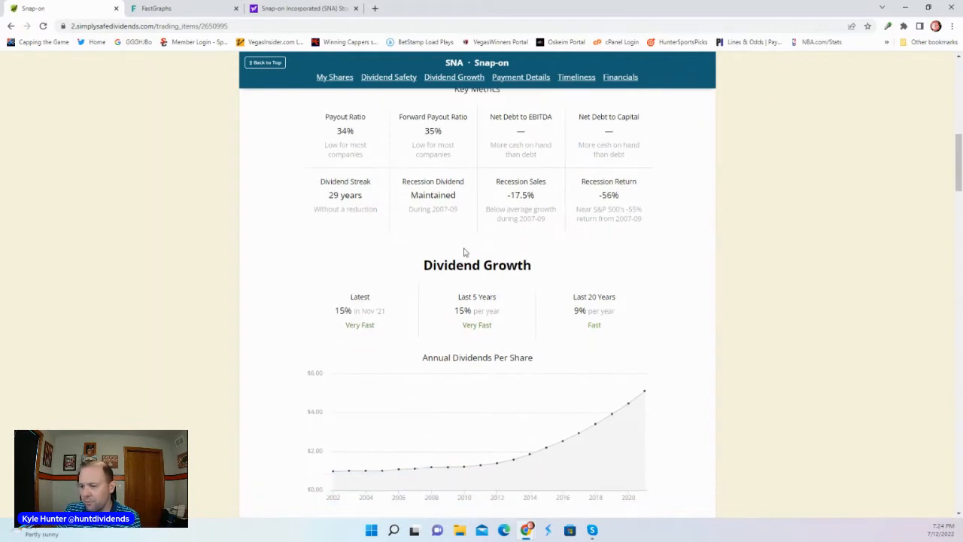
{"action": "mouse_move", "coordinate": [461, 310]}
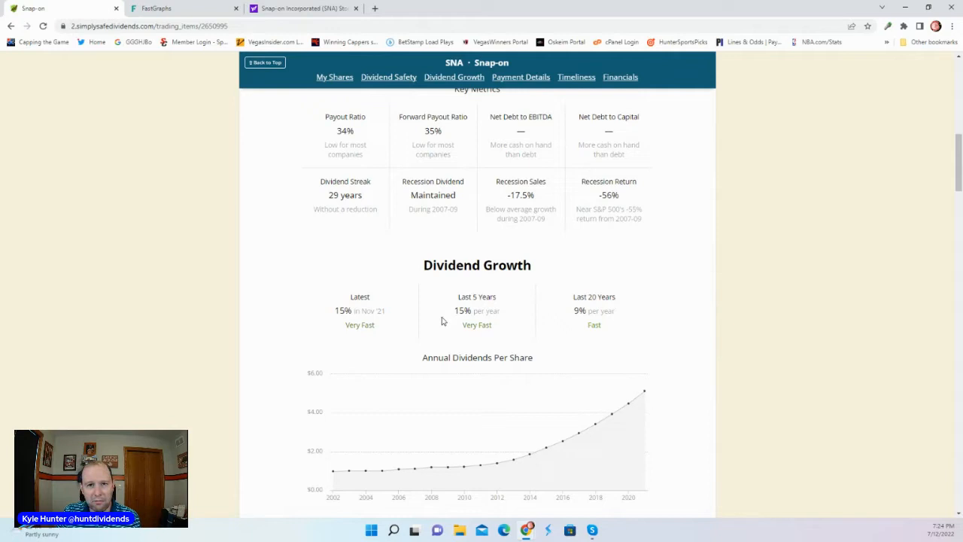
{"action": "scroll", "scroll_direction": "down", "scroll_amount": 3}
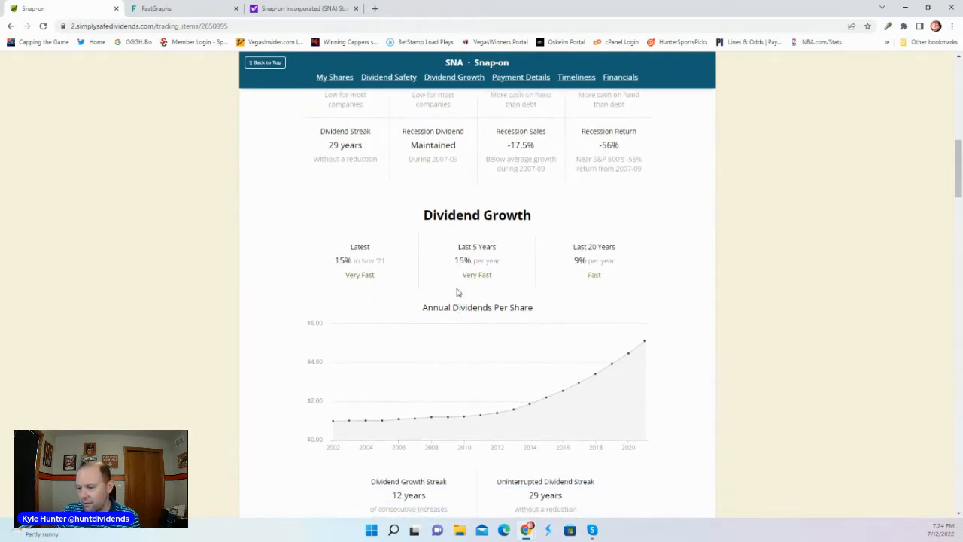
{"action": "scroll", "scroll_direction": "down", "scroll_amount": 3}
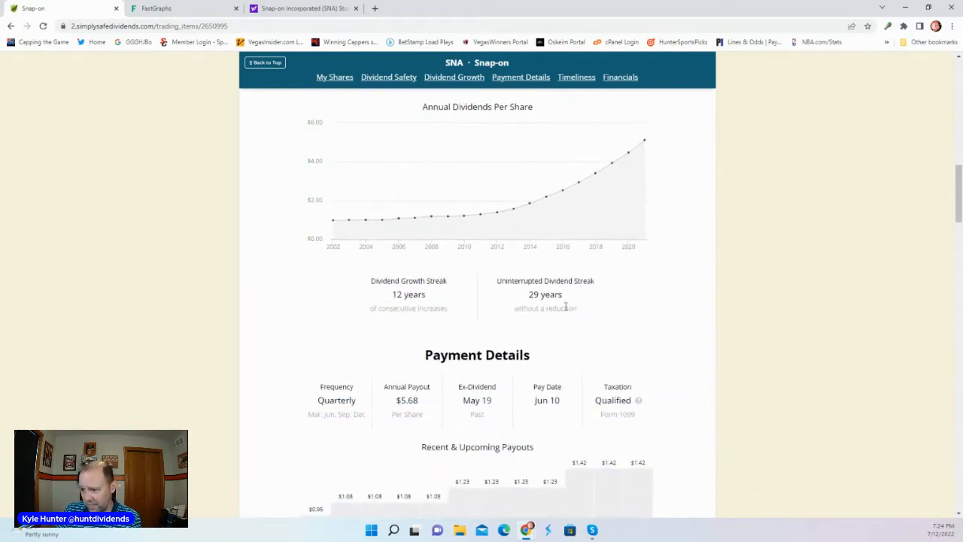
{"action": "scroll", "scroll_direction": "down", "scroll_amount": 3}
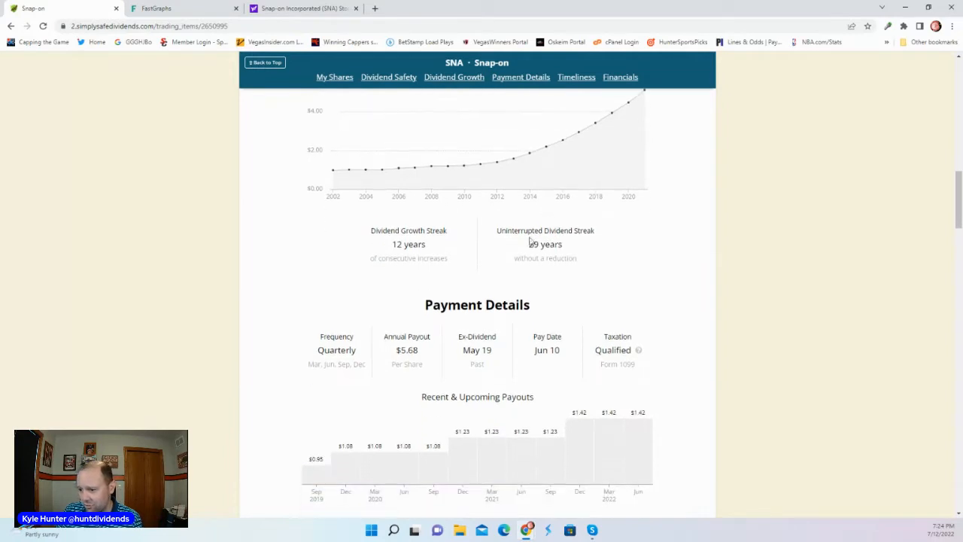
Scroll to Snap-on's Timeliness section with 2.85% yield and 12.3 forward P/E
{"action": "scroll", "scroll_direction": "down", "scroll_amount": 3}
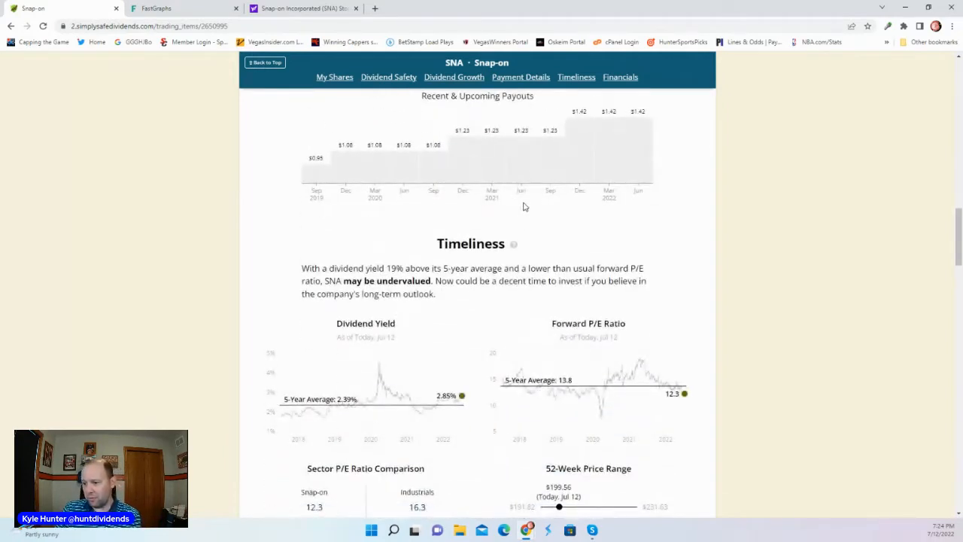
{"action": "mouse_move", "coordinate": [484, 221]}
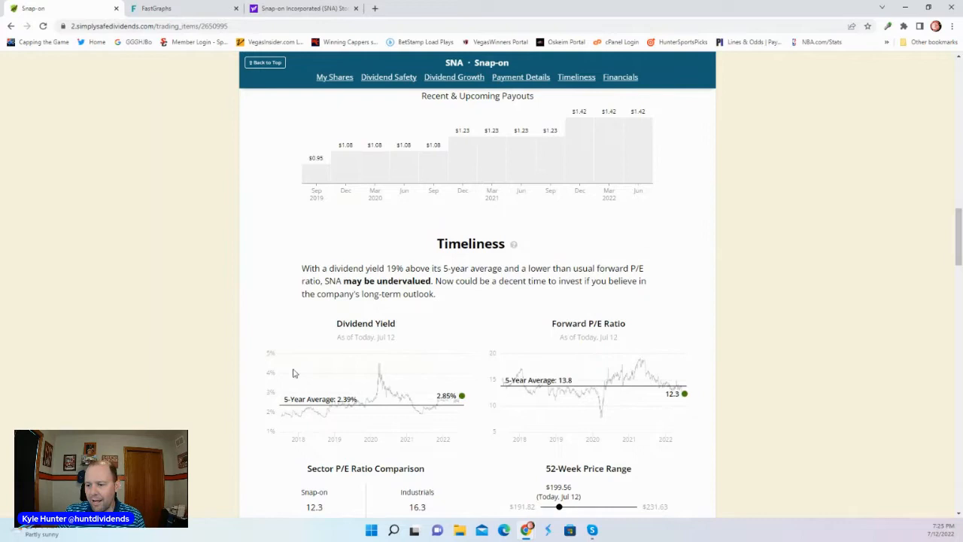
{"action": "mouse_move", "coordinate": [451, 407]}
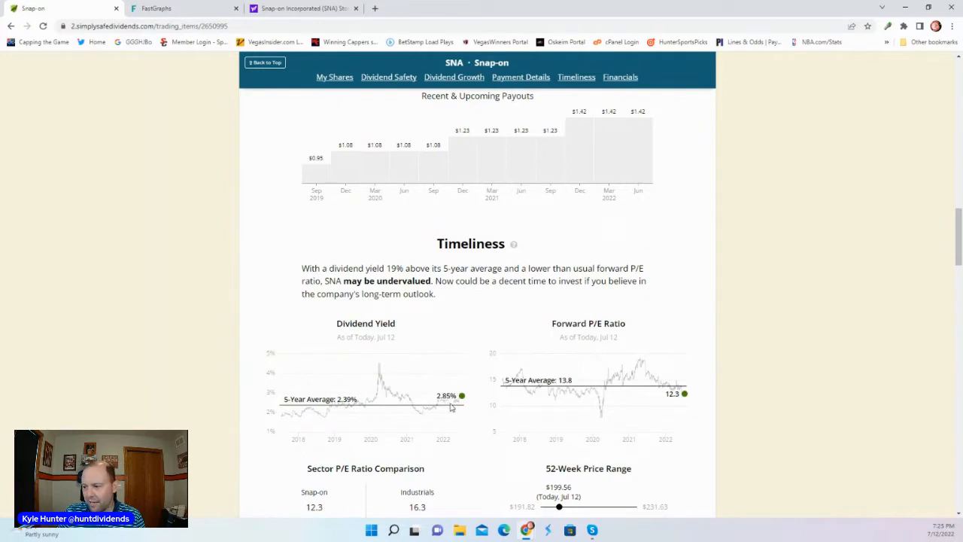
{"action": "mouse_move", "coordinate": [653, 406]}
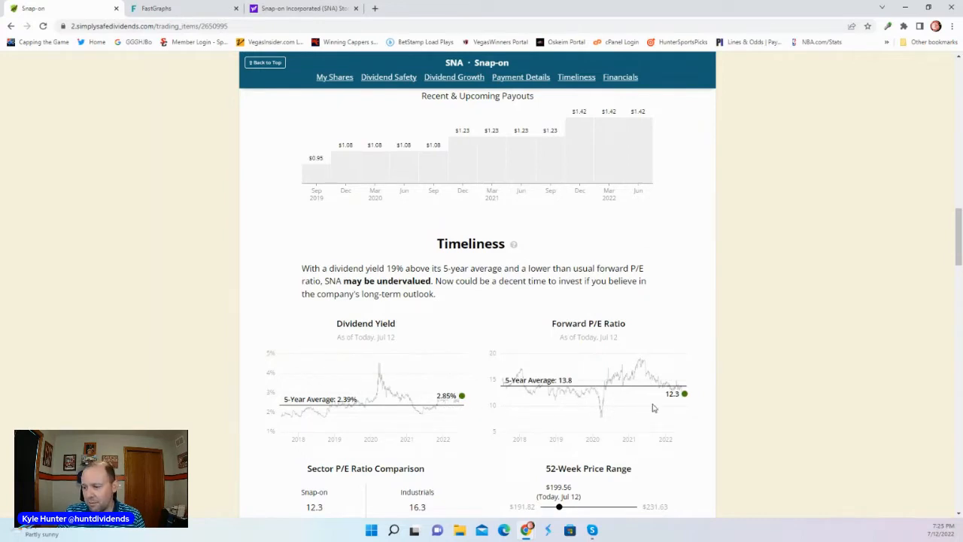
{"action": "mouse_move", "coordinate": [559, 364]}
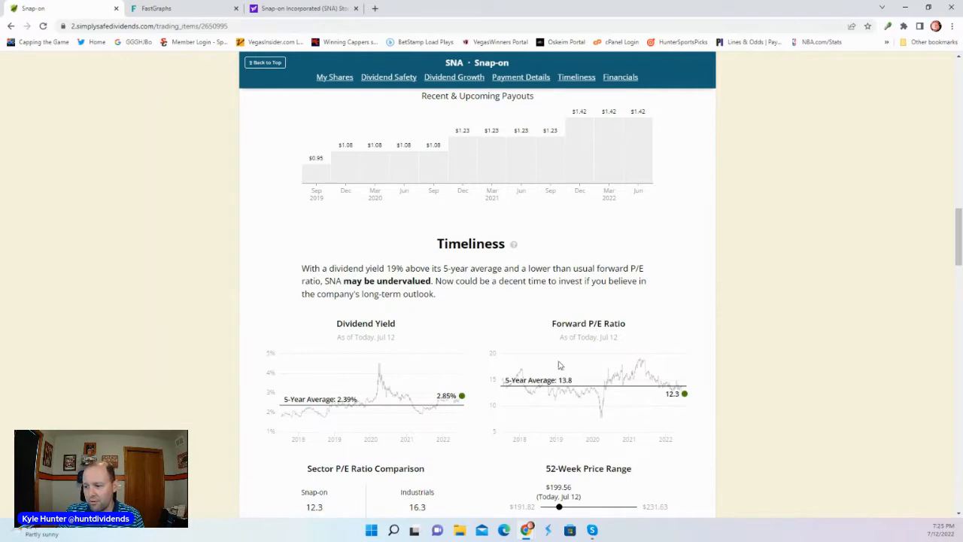
{"action": "scroll", "scroll_direction": "down", "scroll_amount": 3}
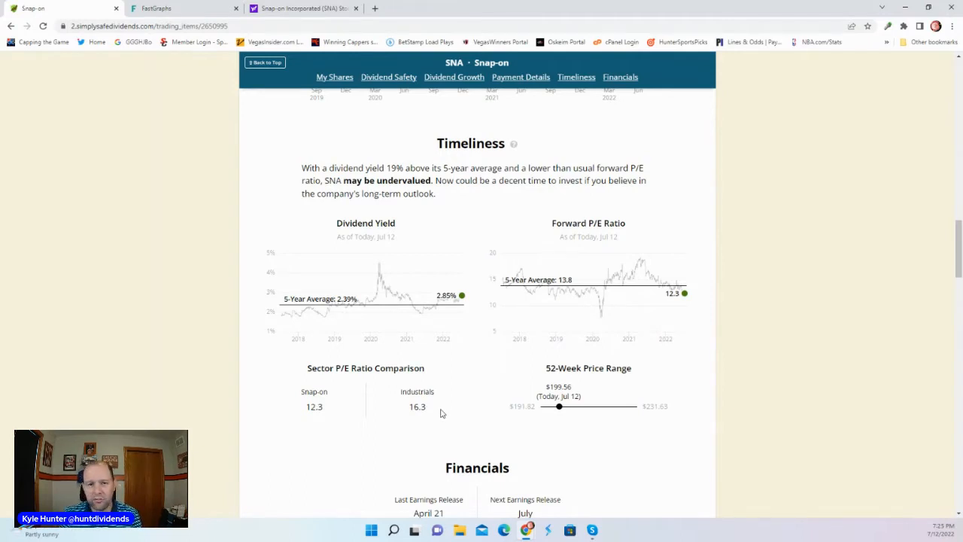
Scroll through the payout ratio, EPS, growth, shares outstanding and $4.67B total sales charts
{"action": "scroll", "scroll_direction": "down", "scroll_amount": 3}
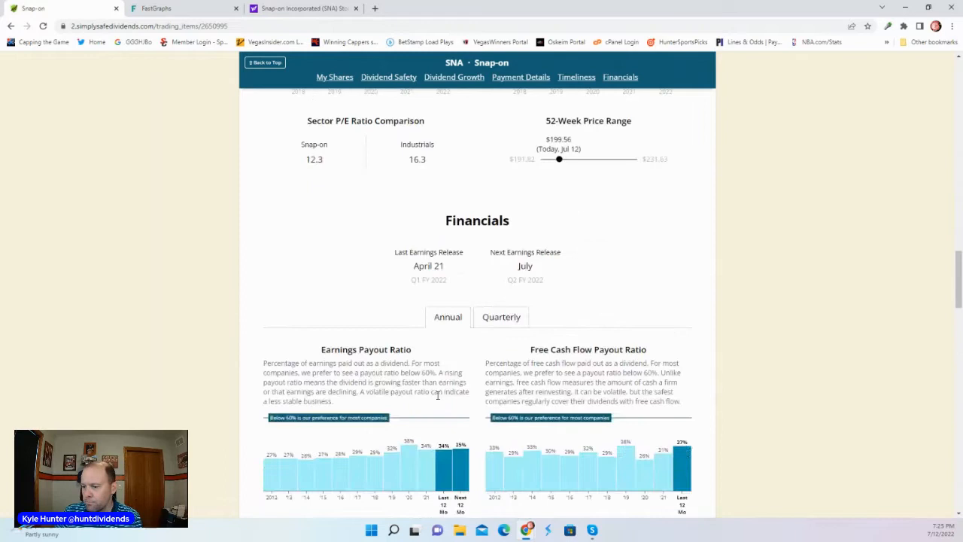
{"action": "scroll", "scroll_direction": "down", "scroll_amount": 3}
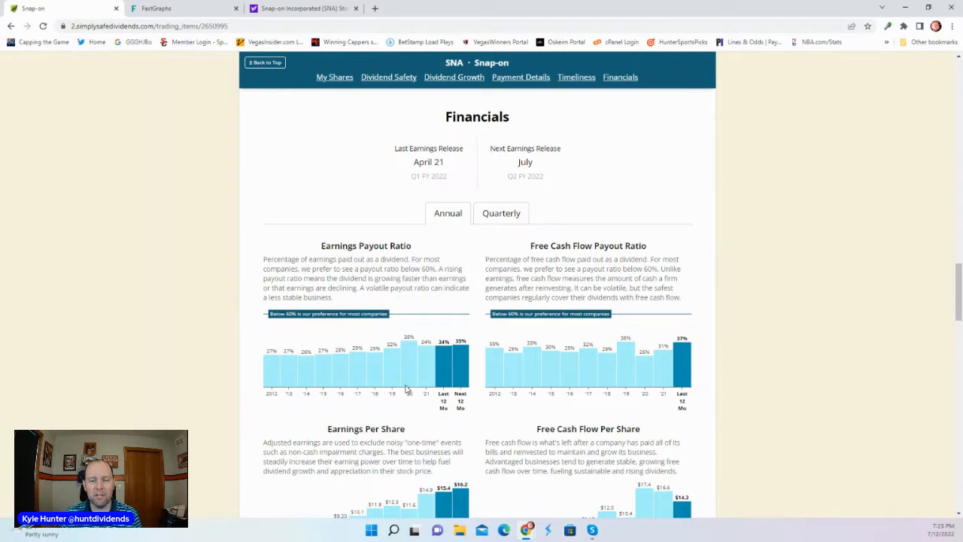
{"action": "mouse_move", "coordinate": [417, 334]}
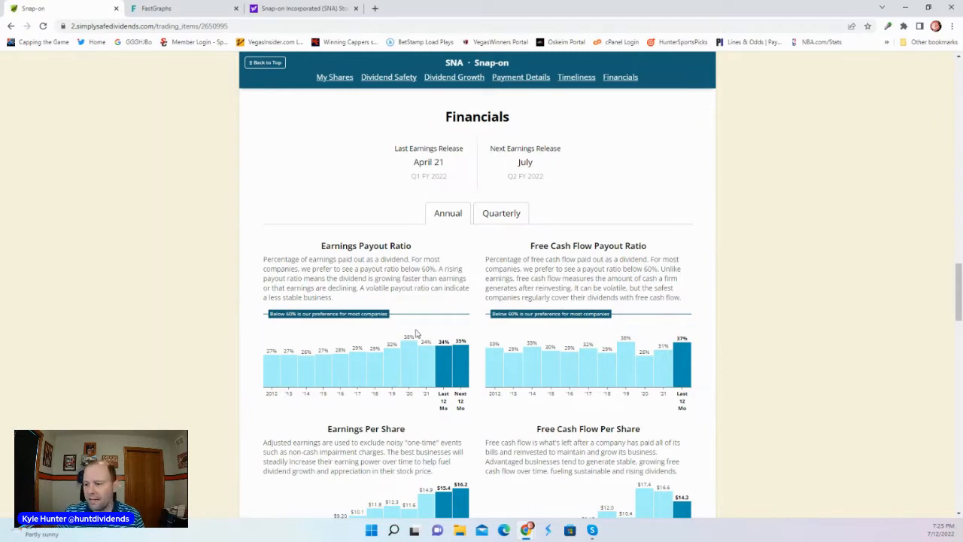
{"action": "mouse_move", "coordinate": [318, 368]}
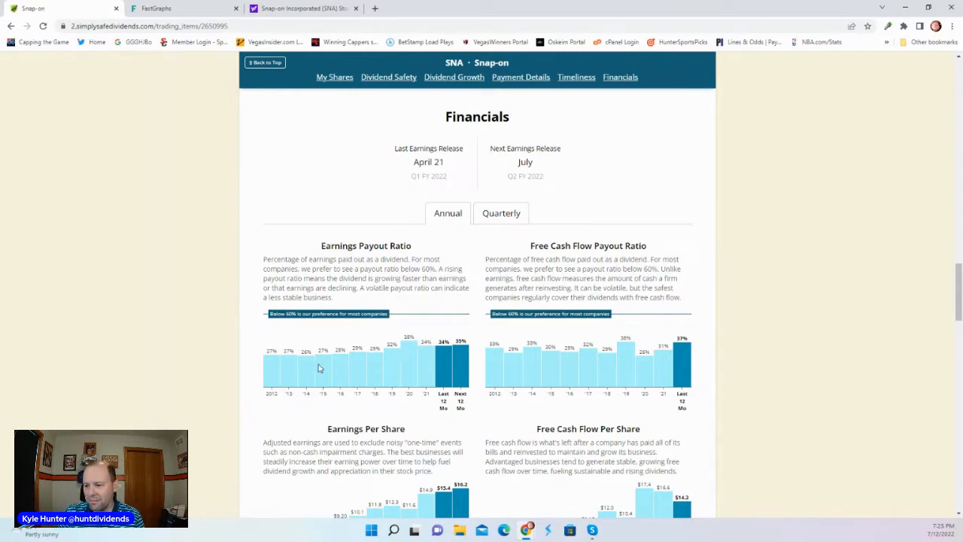
{"action": "mouse_move", "coordinate": [423, 364]}
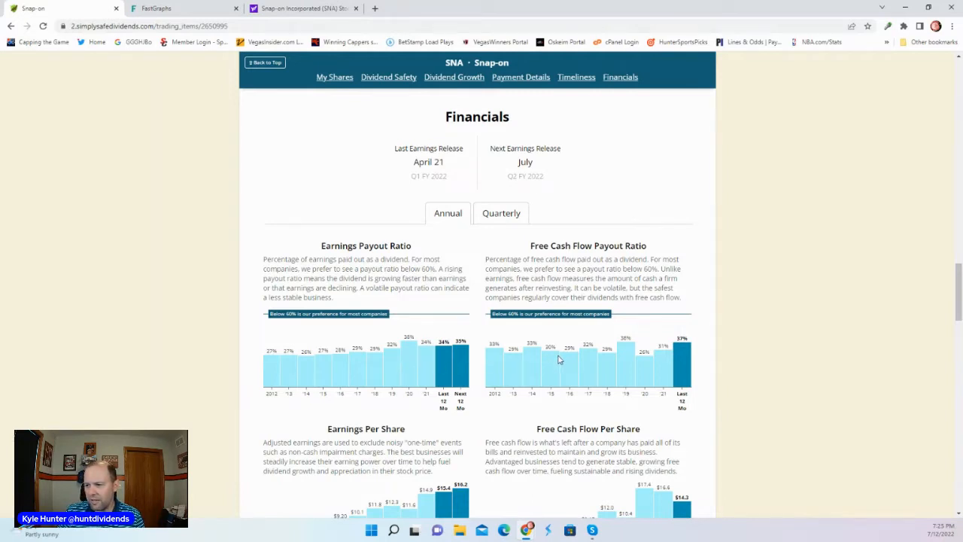
{"action": "mouse_move", "coordinate": [394, 344]}
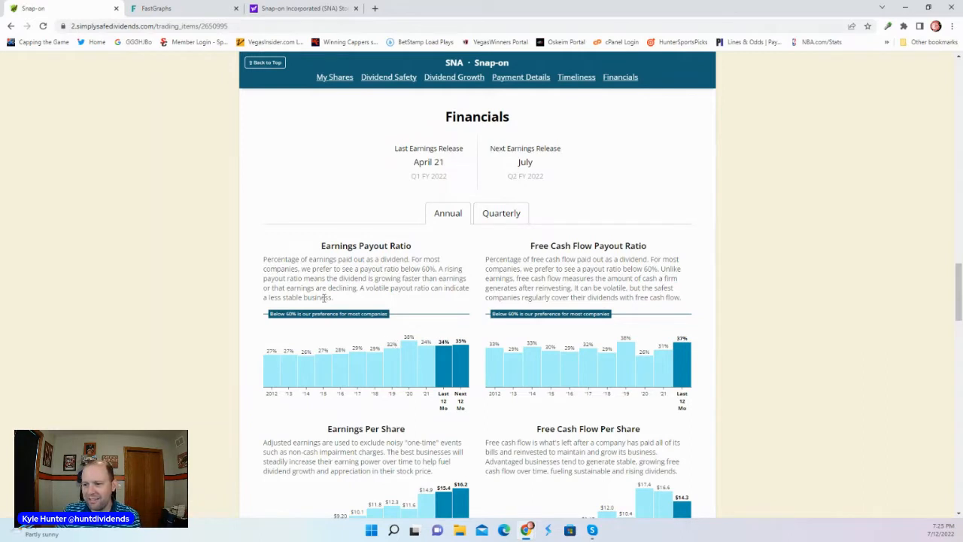
{"action": "mouse_move", "coordinate": [354, 325]}
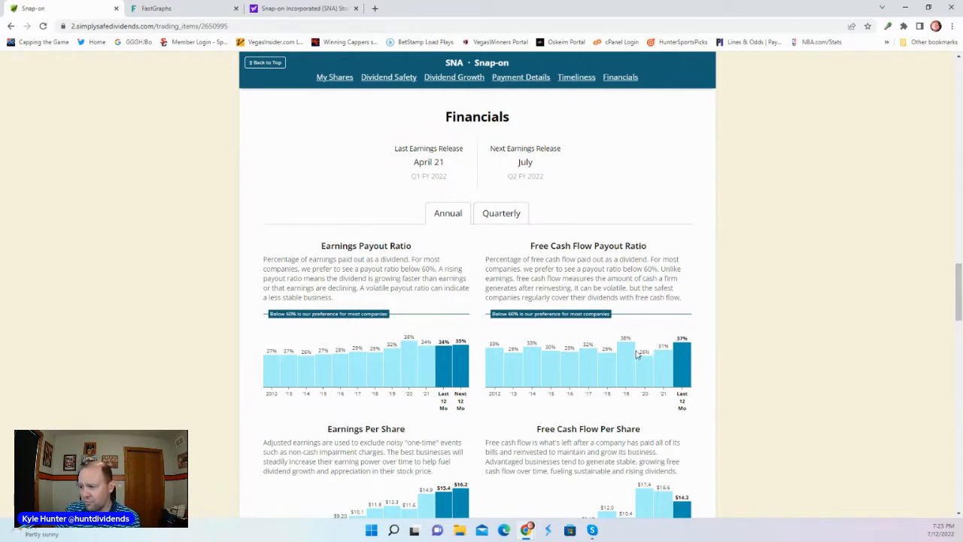
{"action": "mouse_move", "coordinate": [470, 348]}
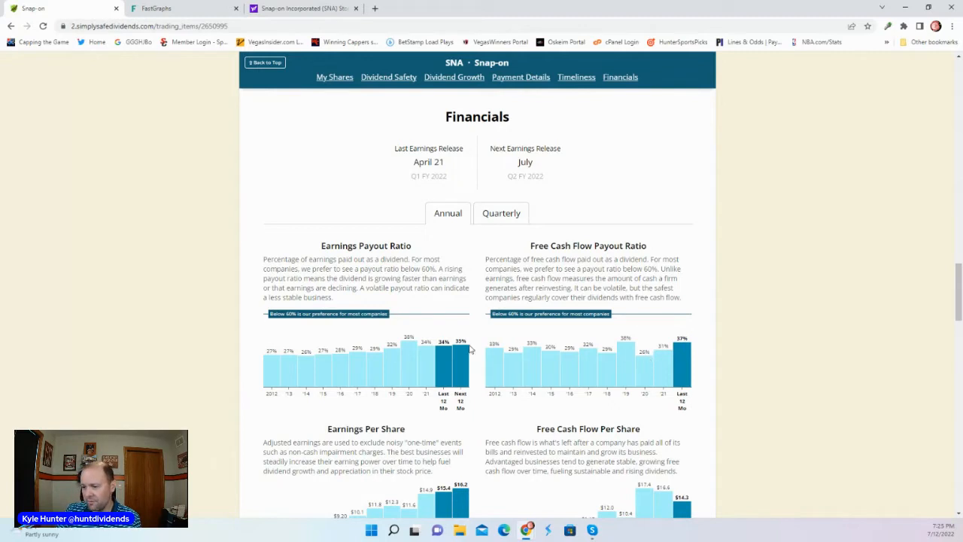
{"action": "scroll", "scroll_direction": "down", "scroll_amount": 3}
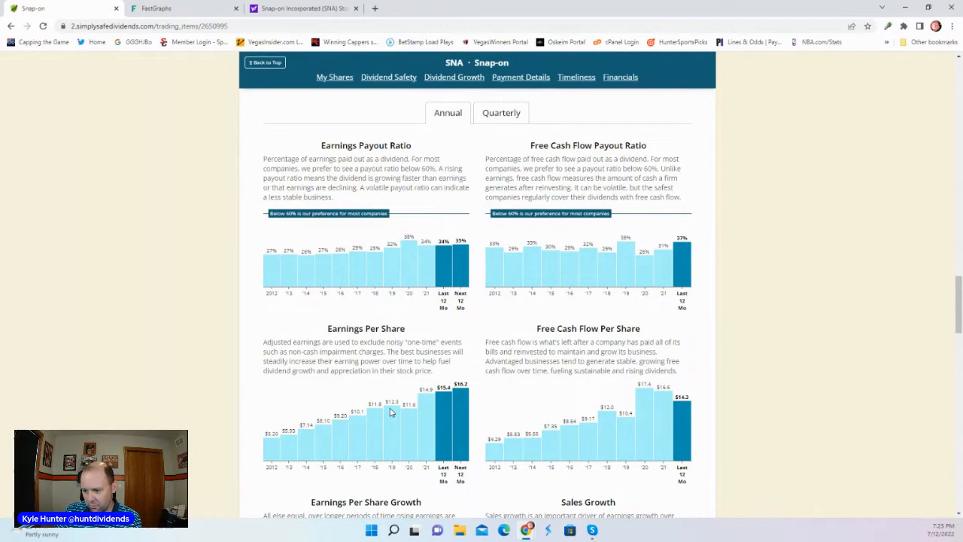
{"action": "mouse_move", "coordinate": [408, 386]}
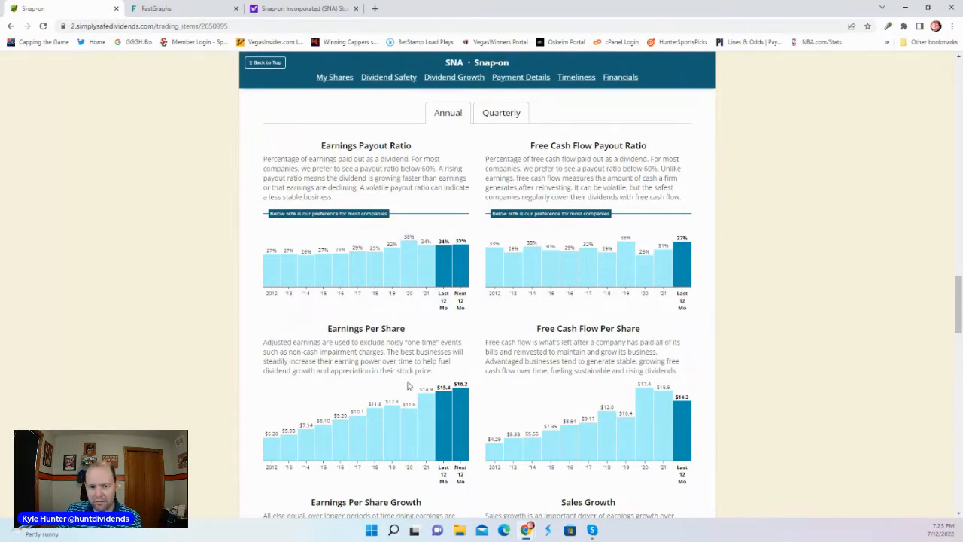
{"action": "scroll", "scroll_direction": "down", "scroll_amount": 3}
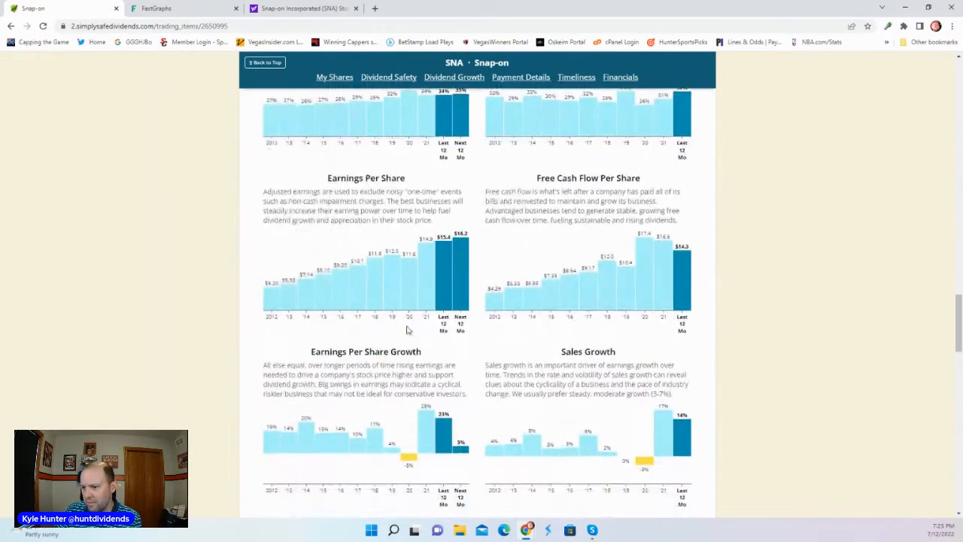
{"action": "scroll", "scroll_direction": "down", "scroll_amount": 3}
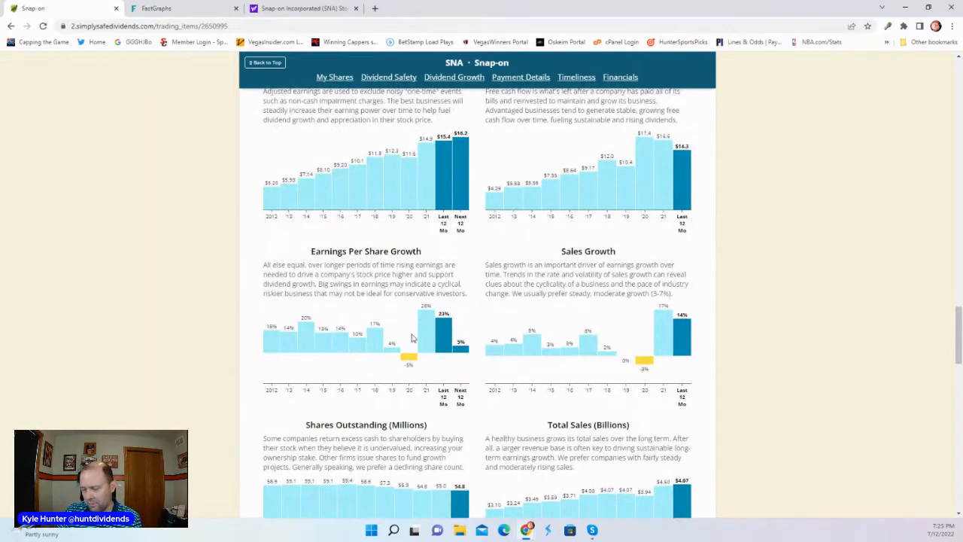
{"action": "scroll", "scroll_direction": "down", "scroll_amount": 3}
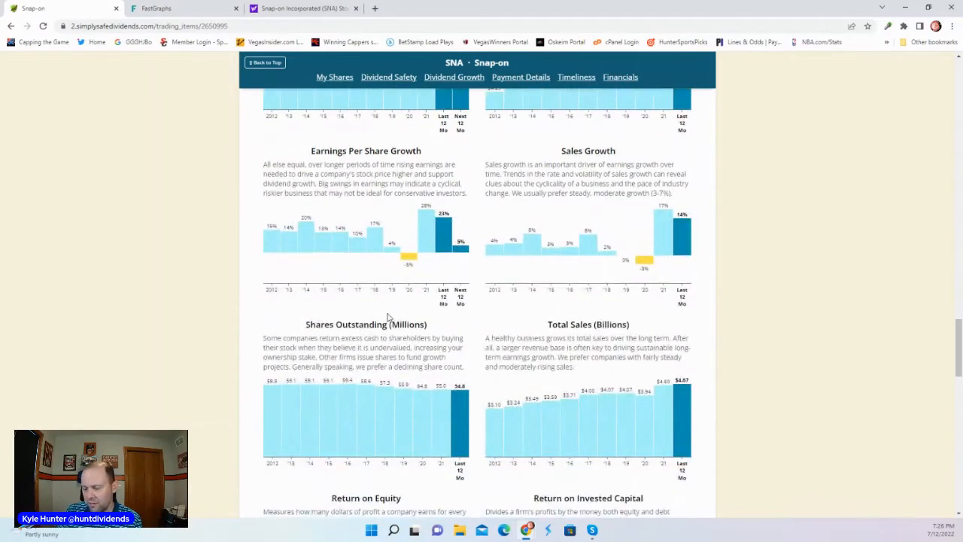
{"action": "scroll", "scroll_direction": "down", "scroll_amount": 3}
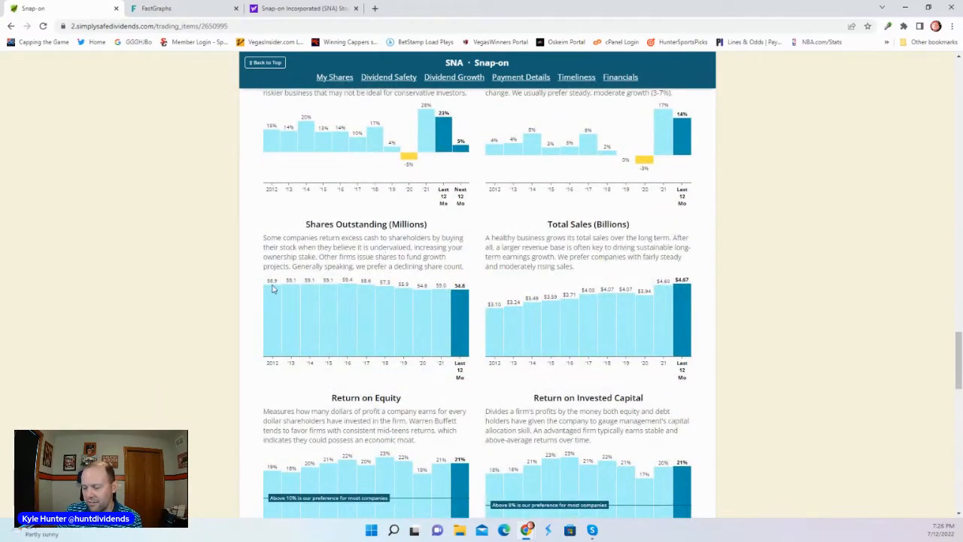
{"action": "mouse_move", "coordinate": [385, 282]}
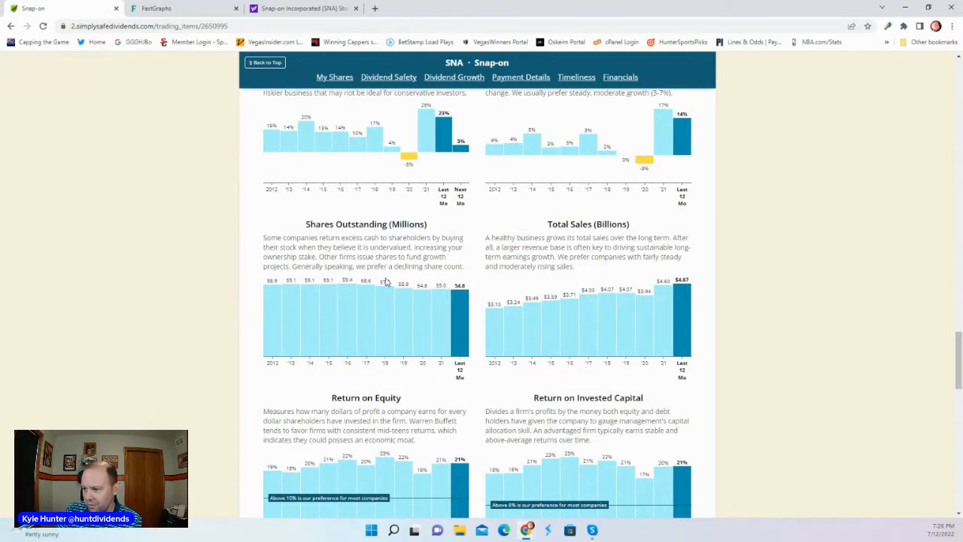
{"action": "mouse_move", "coordinate": [666, 304]}
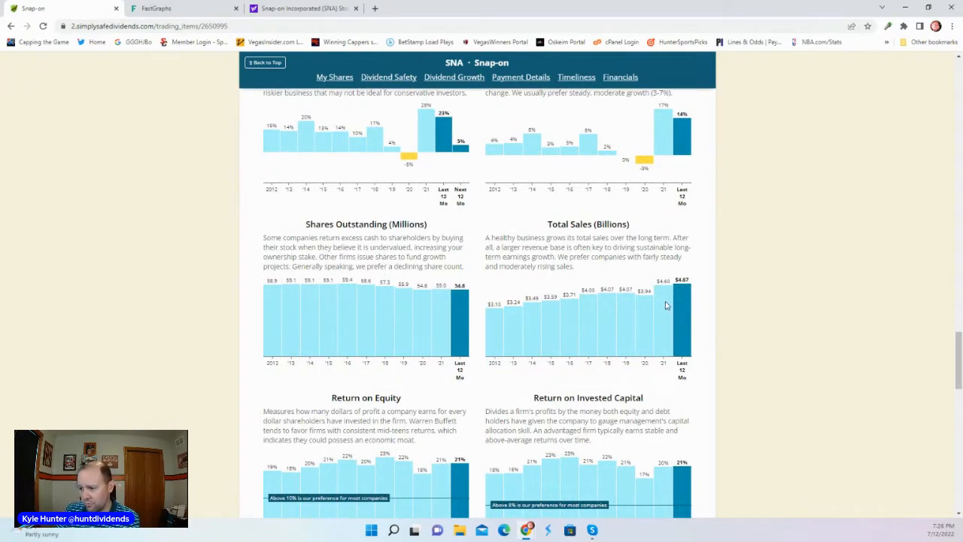
{"action": "scroll", "scroll_direction": "down", "scroll_amount": 3}
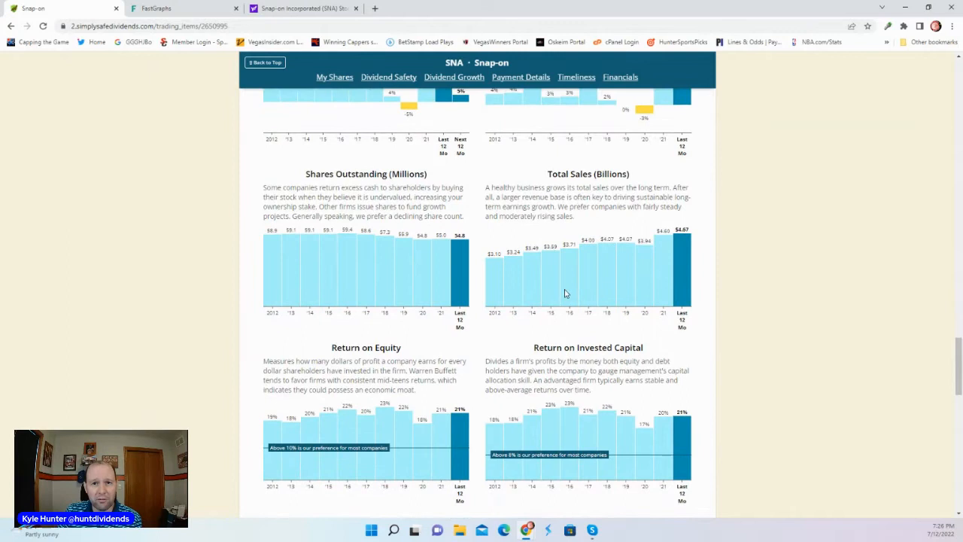
{"action": "mouse_move", "coordinate": [558, 294]}
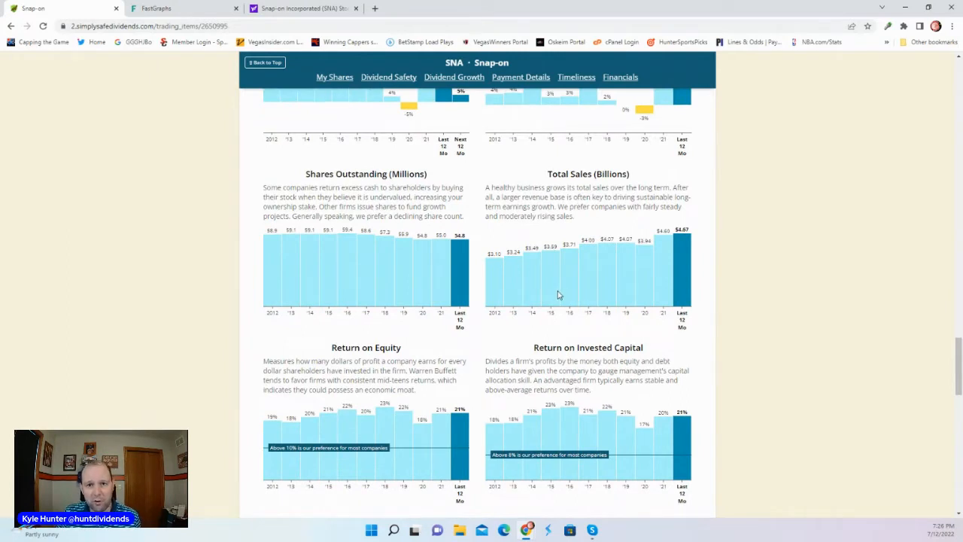
{"action": "mouse_move", "coordinate": [419, 356]}
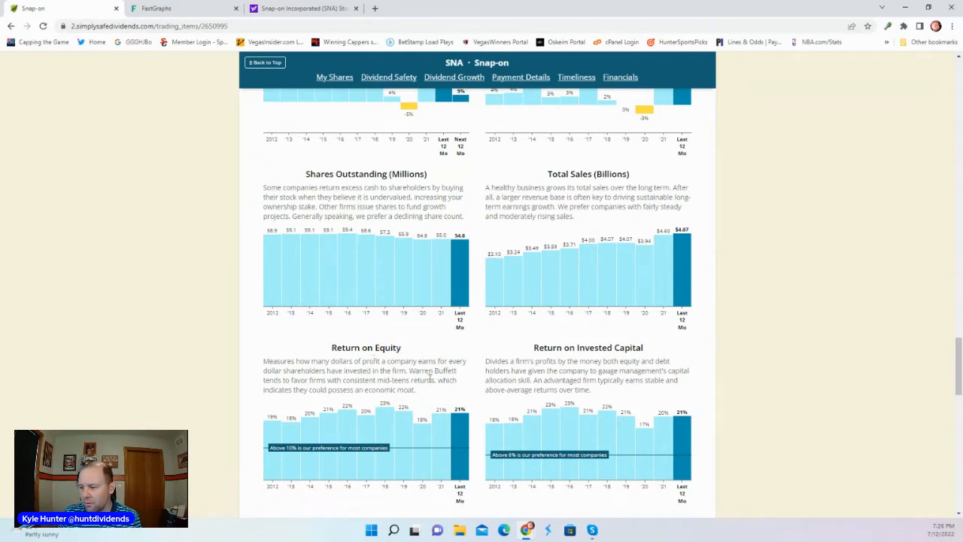
Scroll past return on equity and margins to Net Debt to EBITDA and 23.28 interest coverage
{"action": "scroll", "scroll_direction": "down", "scroll_amount": 3}
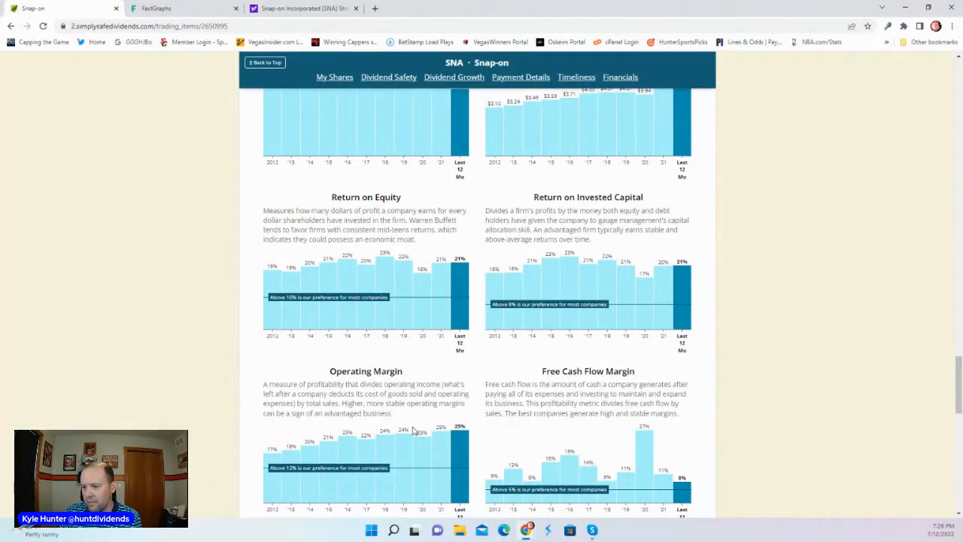
{"action": "mouse_move", "coordinate": [454, 260]}
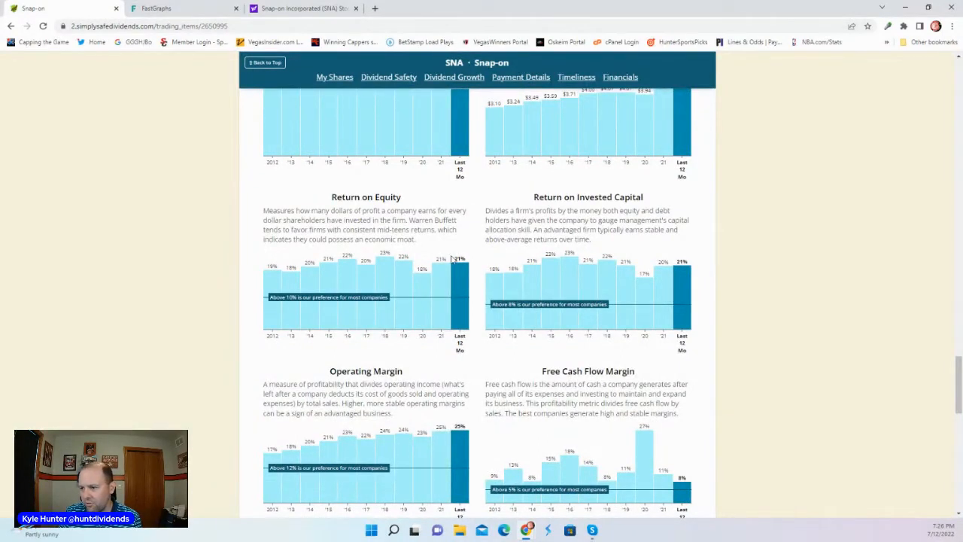
{"action": "scroll", "scroll_direction": "down", "scroll_amount": 3}
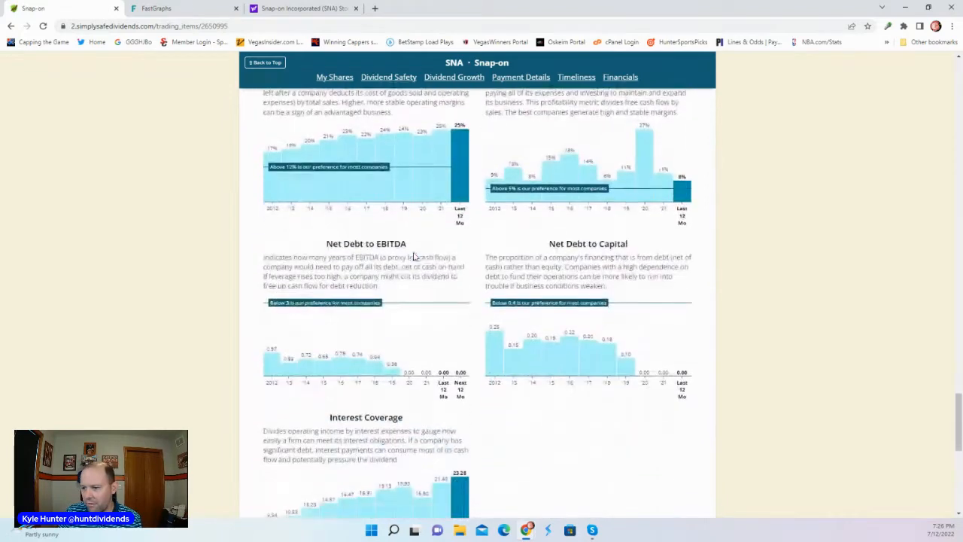
{"action": "scroll", "scroll_direction": "down", "scroll_amount": 3}
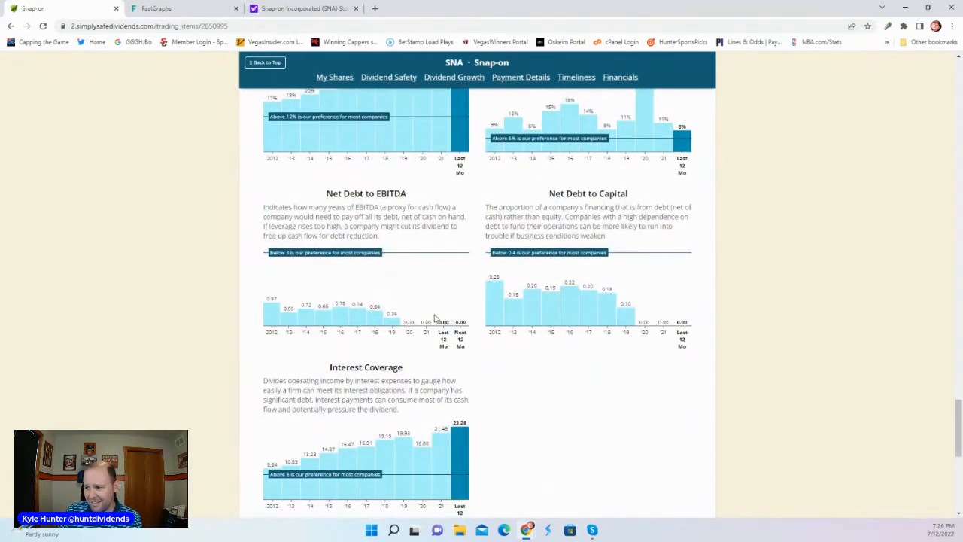
{"action": "mouse_move", "coordinate": [452, 300]}
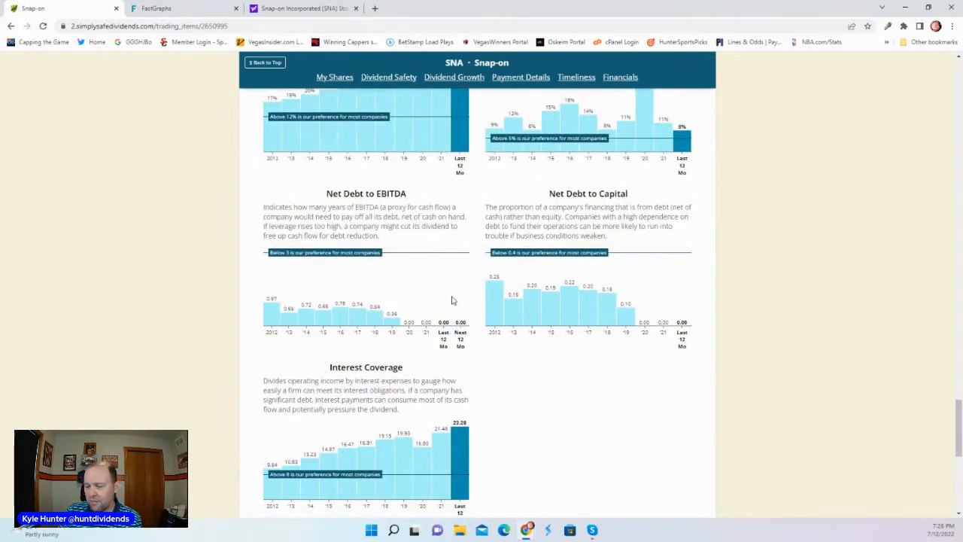
{"action": "mouse_move", "coordinate": [338, 326]}
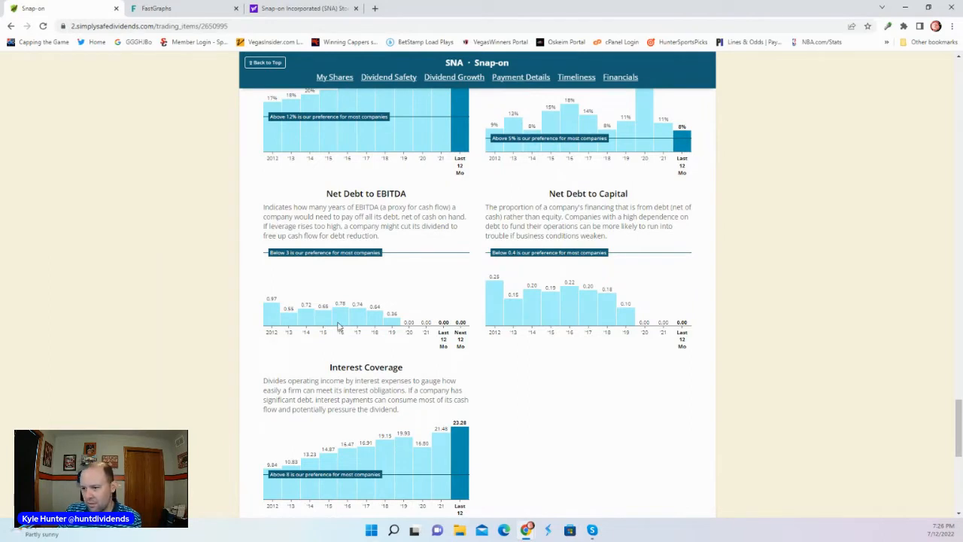
{"action": "mouse_move", "coordinate": [447, 362]}
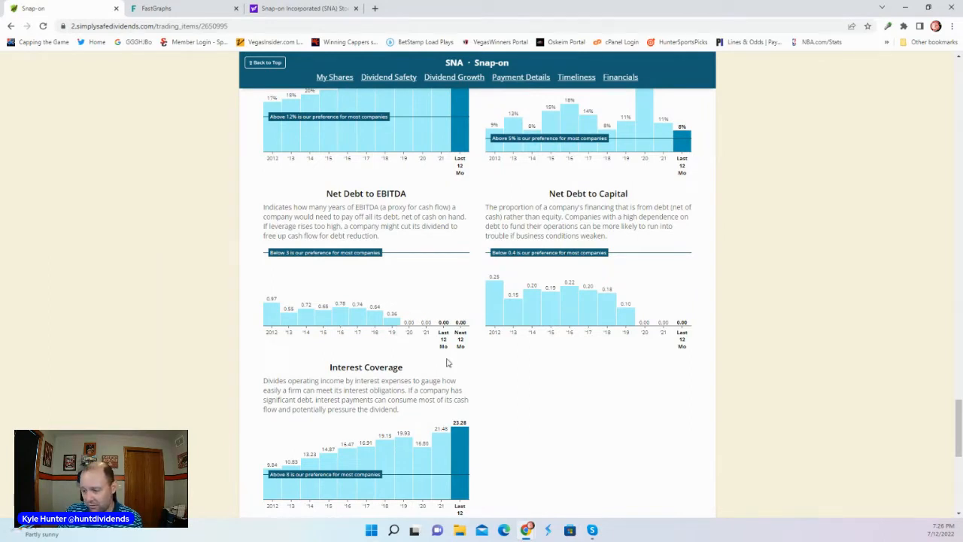
{"action": "mouse_move", "coordinate": [439, 473]}
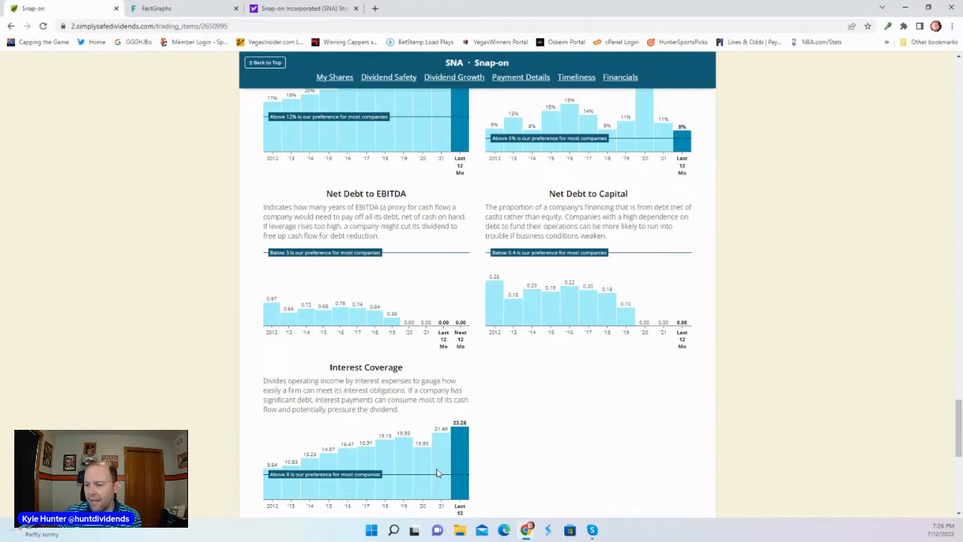
{"action": "scroll", "scroll_direction": "down", "scroll_amount": 3}
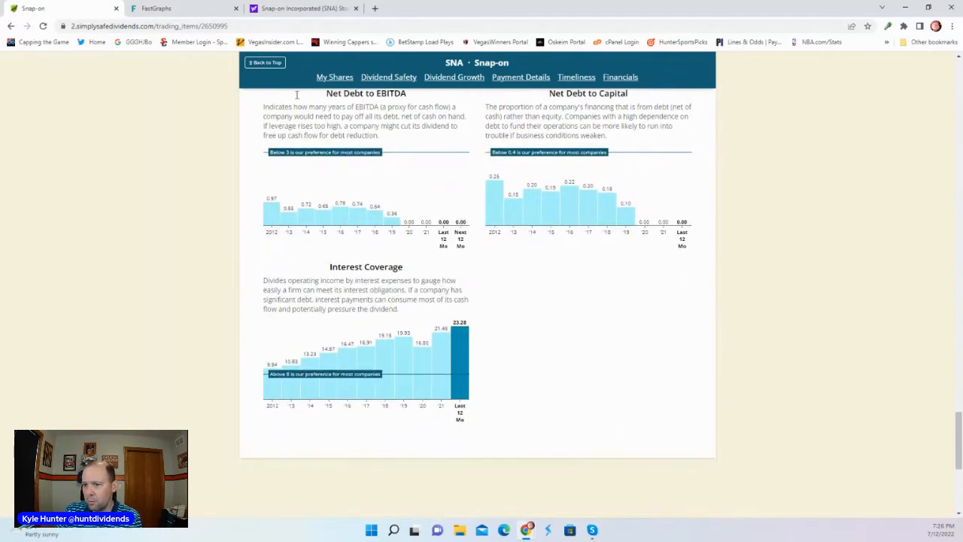
{"action": "mouse_move", "coordinate": [634, 292]}
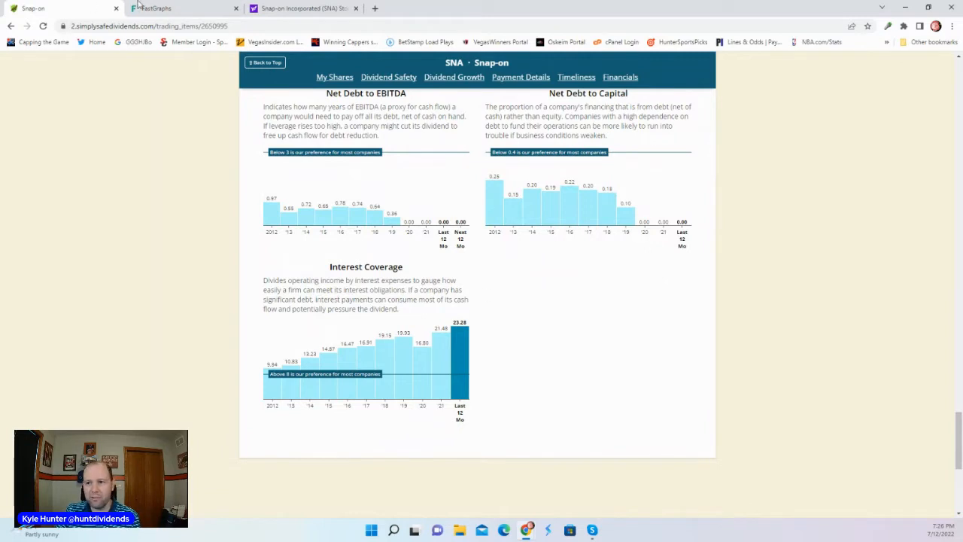
In FAST Graphs, search 'sna' and open the Snap-on Incorporated (NYS - US) chart
{"action": "left_click", "coordinate": [181, 8]}
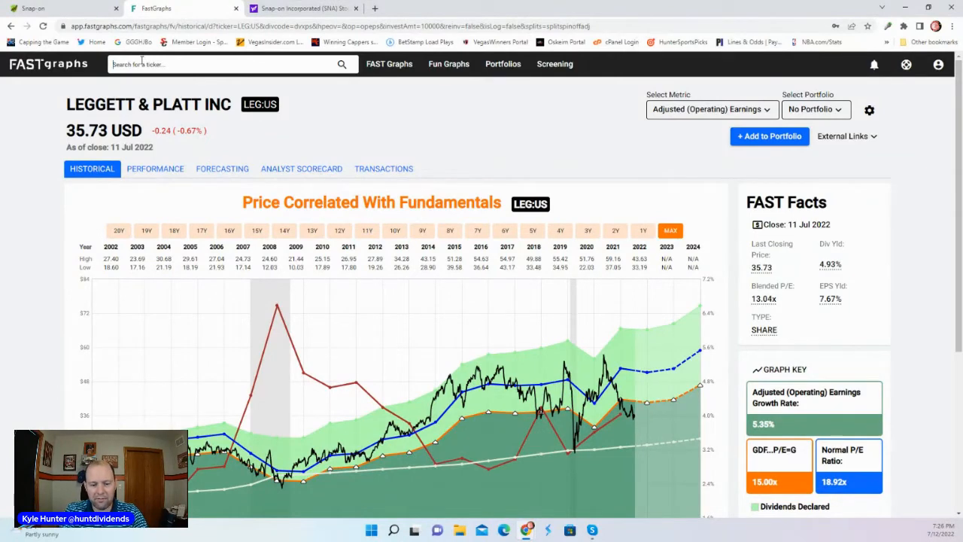
{"action": "type", "text": "sna"}
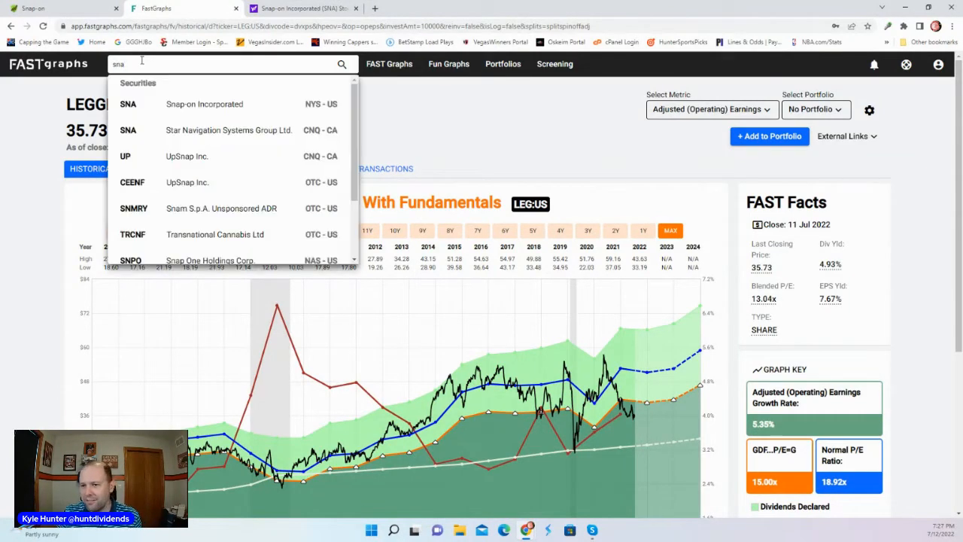
{"action": "left_click", "coordinate": [203, 104]}
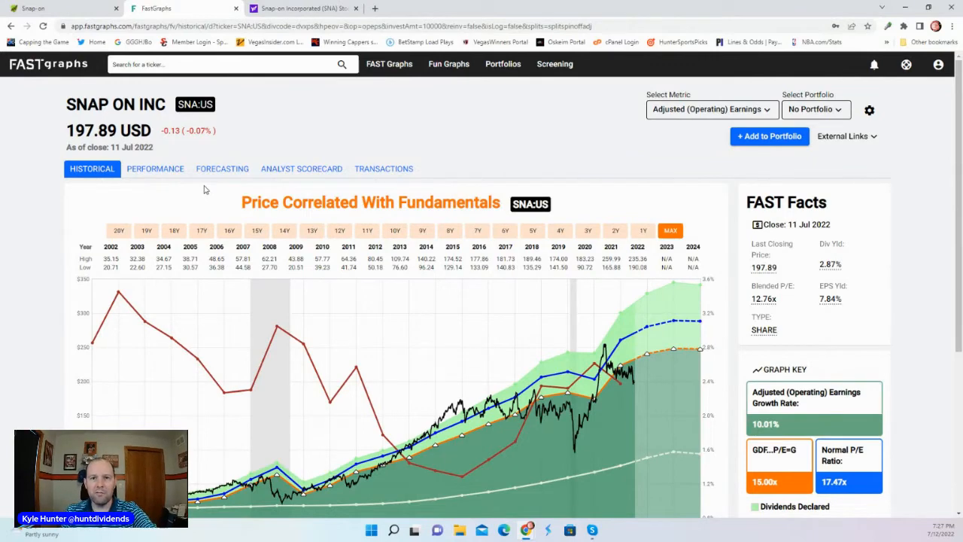
{"action": "mouse_move", "coordinate": [222, 168]}
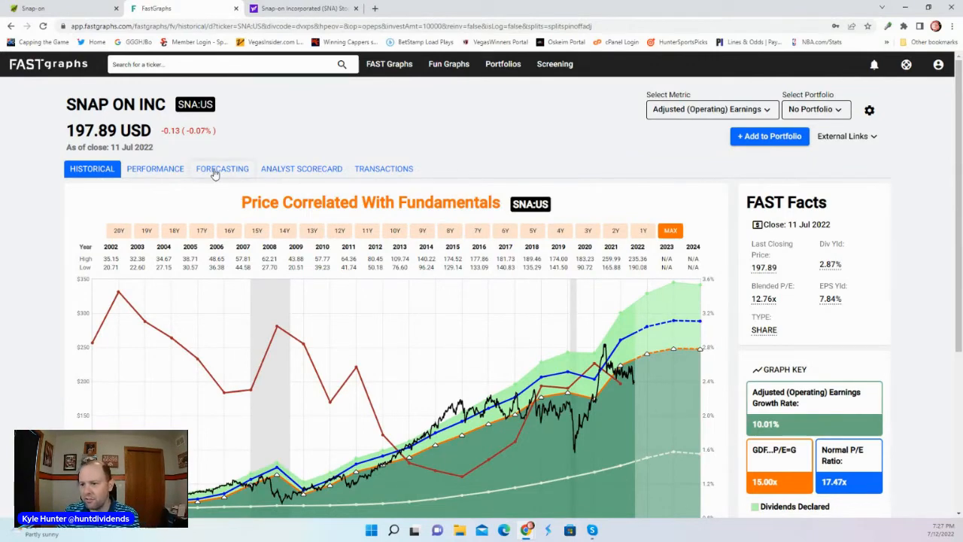
{"action": "scroll", "scroll_direction": "down", "scroll_amount": 3}
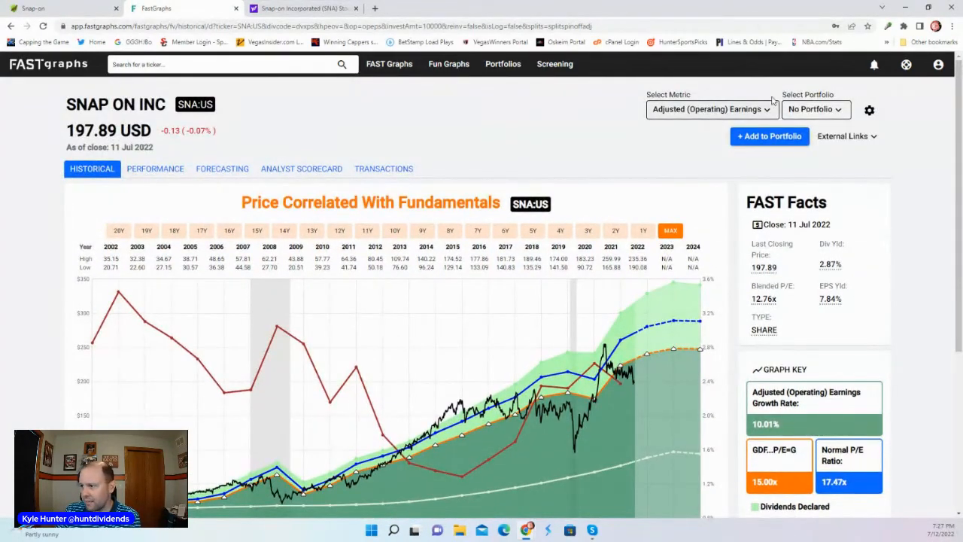
{"action": "mouse_move", "coordinate": [688, 127]}
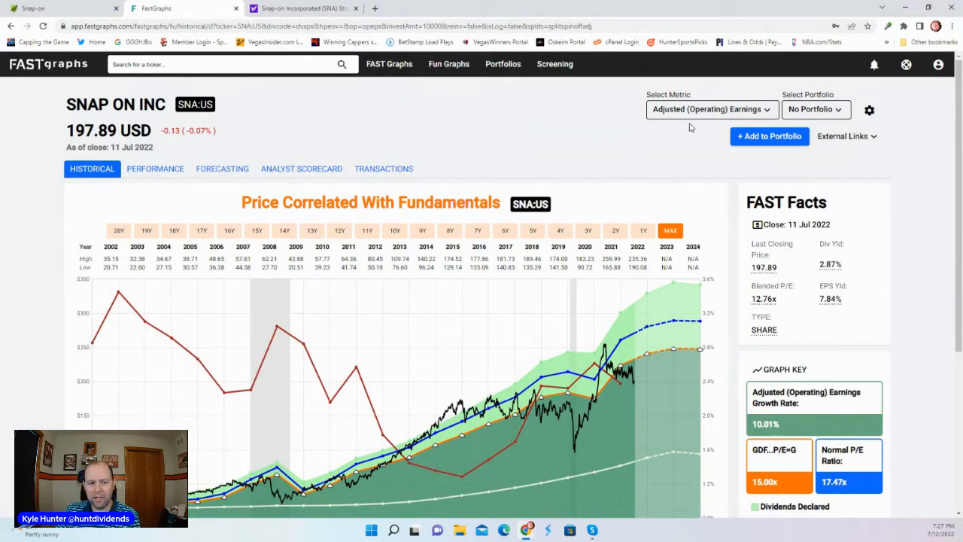
{"action": "scroll", "scroll_direction": "down", "scroll_amount": 3}
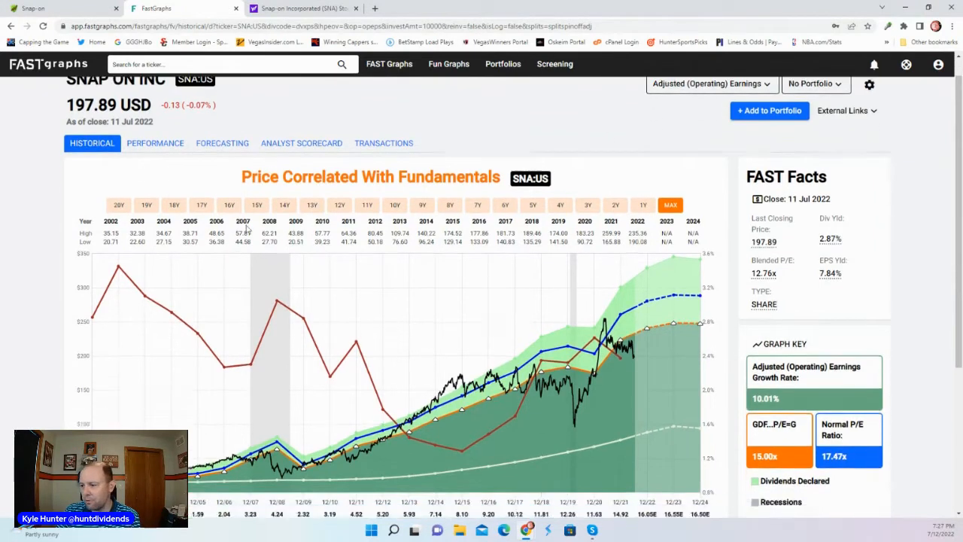
{"action": "scroll", "scroll_direction": "down", "scroll_amount": 3}
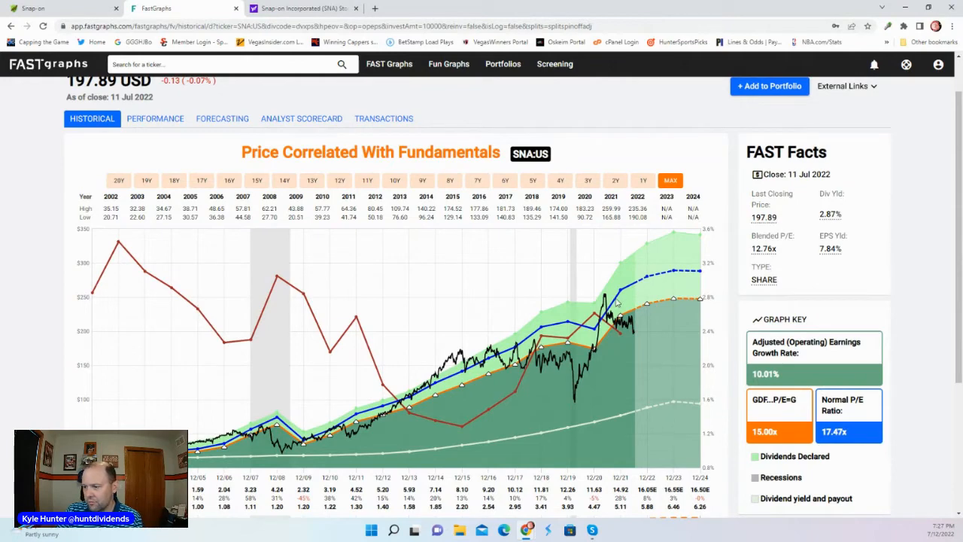
{"action": "mouse_move", "coordinate": [647, 282]}
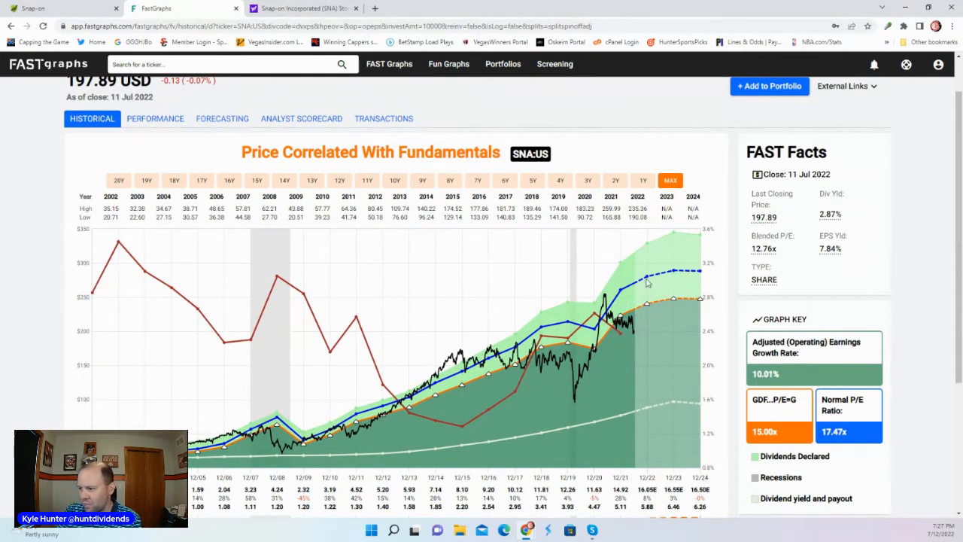
{"action": "mouse_move", "coordinate": [649, 305]}
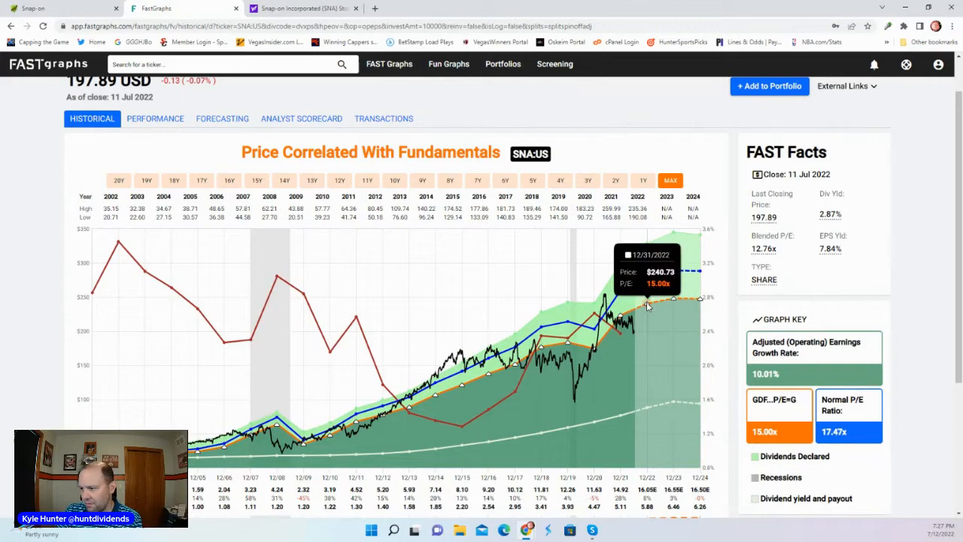
{"action": "mouse_move", "coordinate": [632, 335]}
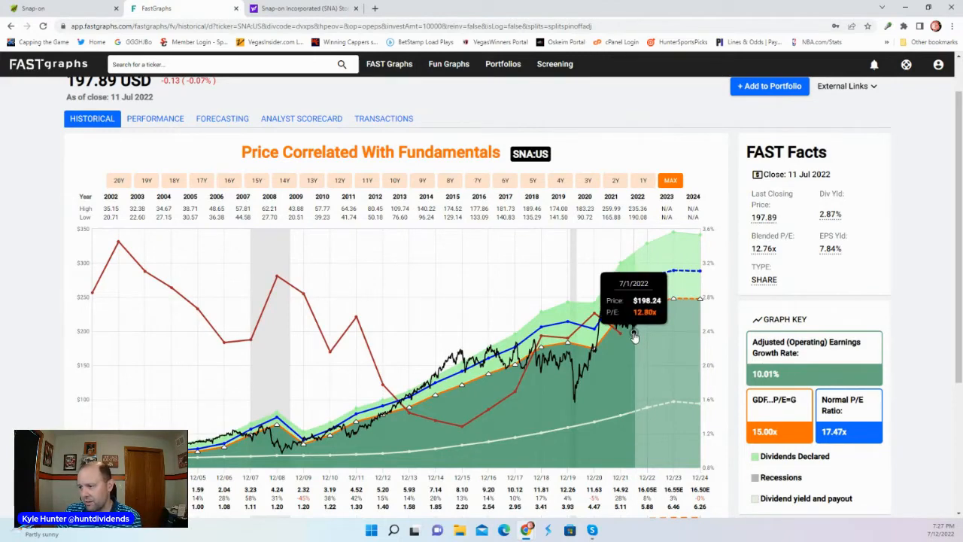
{"action": "mouse_move", "coordinate": [652, 272]}
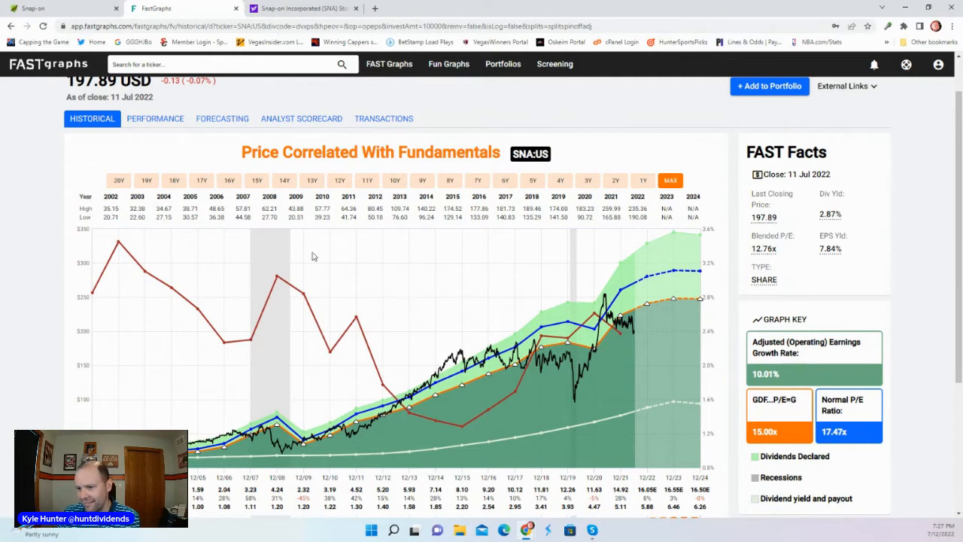
{"action": "scroll", "scroll_direction": "up", "scroll_amount": 3}
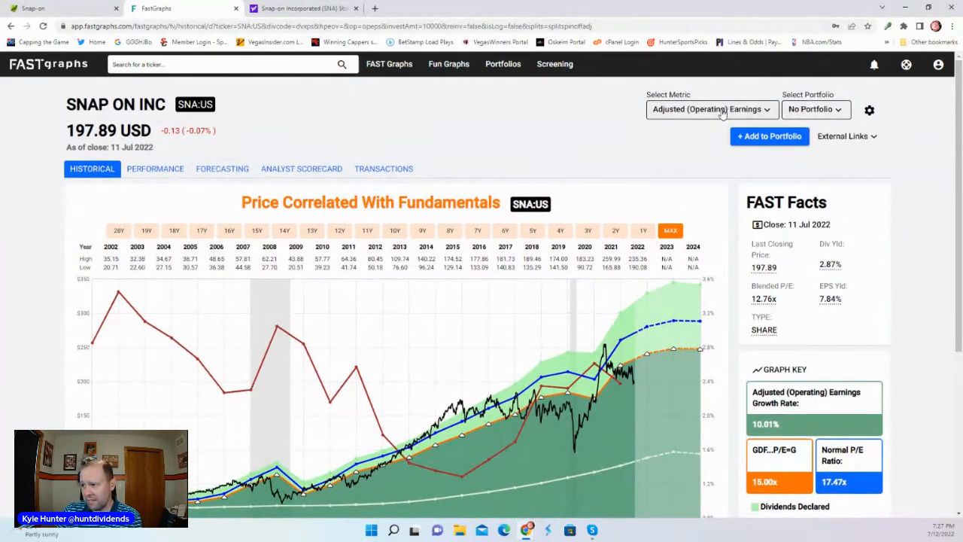
Correlate Snap-on's price chart with Free Cash Flow (FCF,AFFO) and review it
{"action": "left_click", "coordinate": [710, 109]}
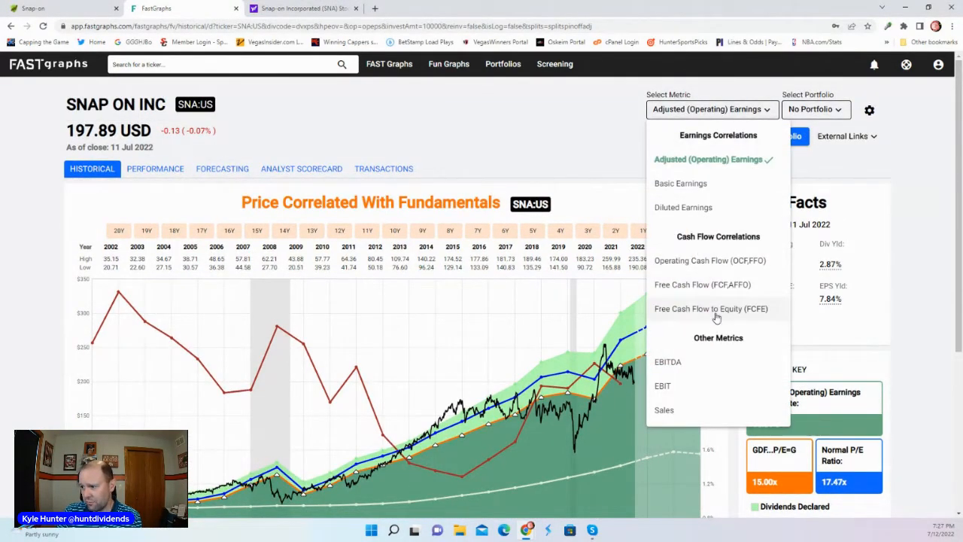
{"action": "left_click", "coordinate": [701, 285]}
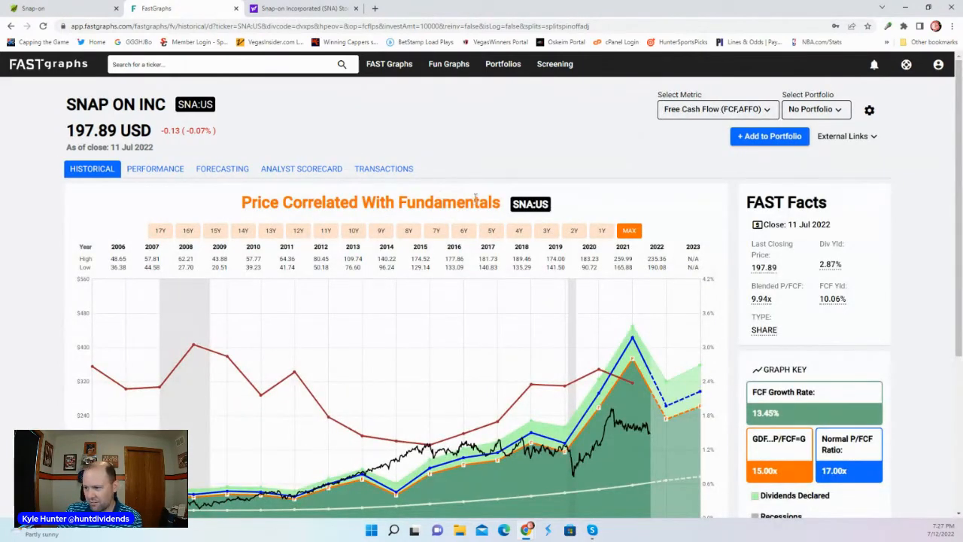
{"action": "mouse_move", "coordinate": [409, 217]}
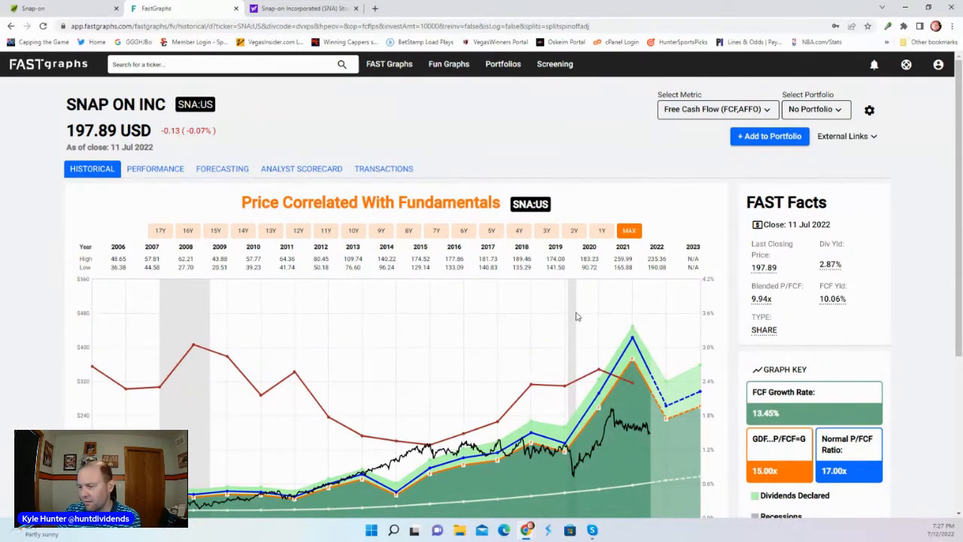
{"action": "scroll", "scroll_direction": "down", "scroll_amount": 3}
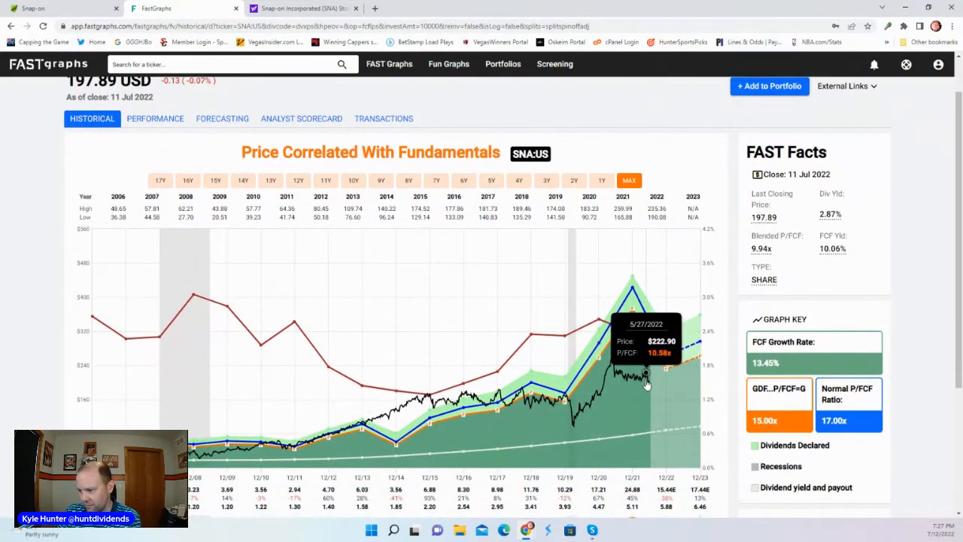
{"action": "mouse_move", "coordinate": [688, 324]}
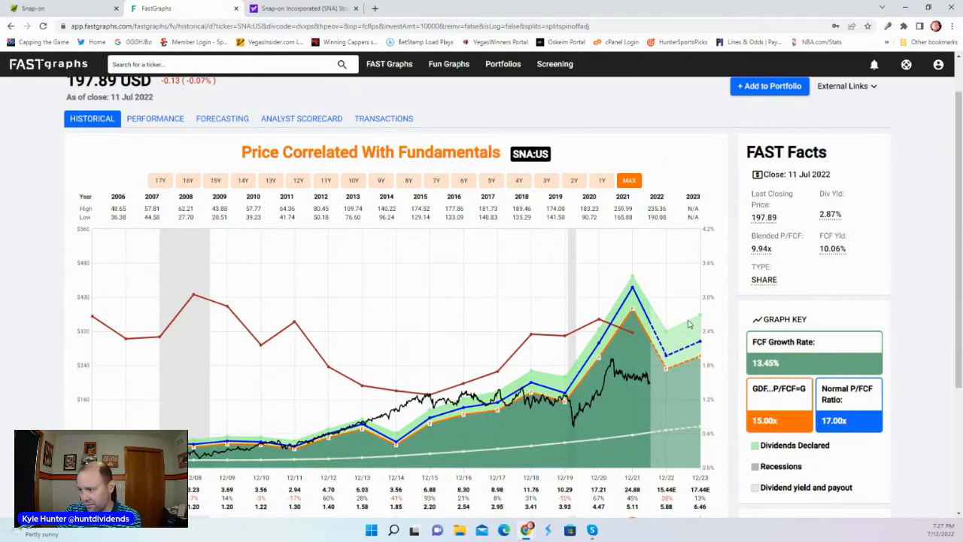
{"action": "mouse_move", "coordinate": [629, 306]}
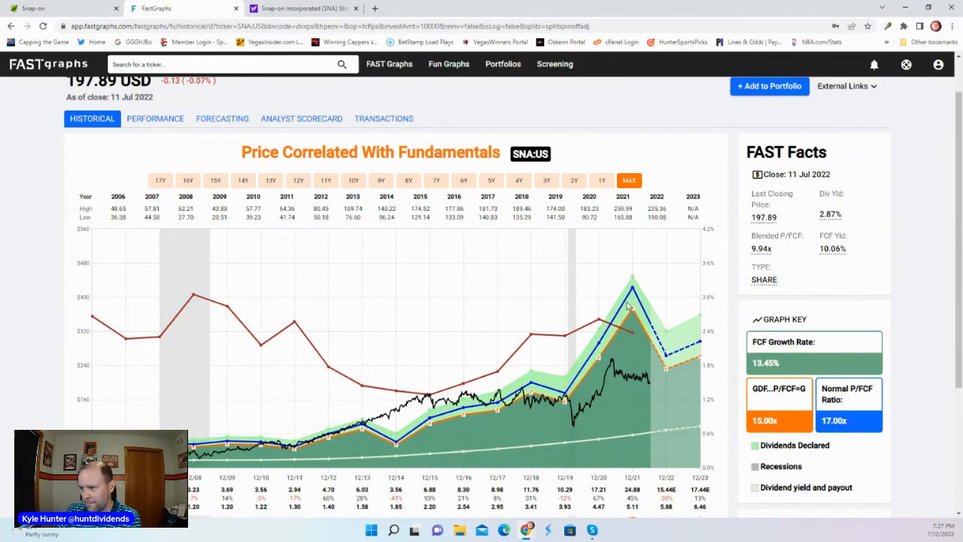
{"action": "mouse_move", "coordinate": [430, 408]}
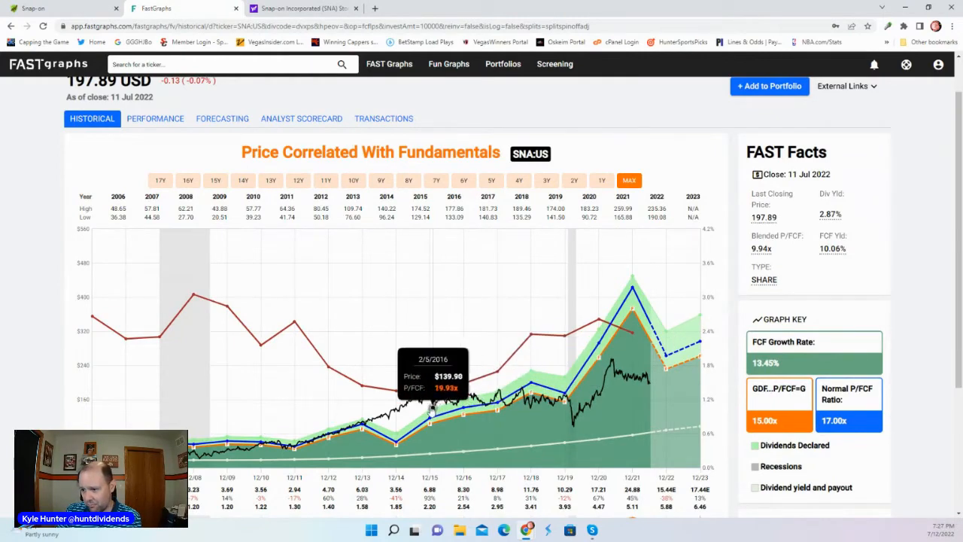
{"action": "mouse_move", "coordinate": [539, 375]}
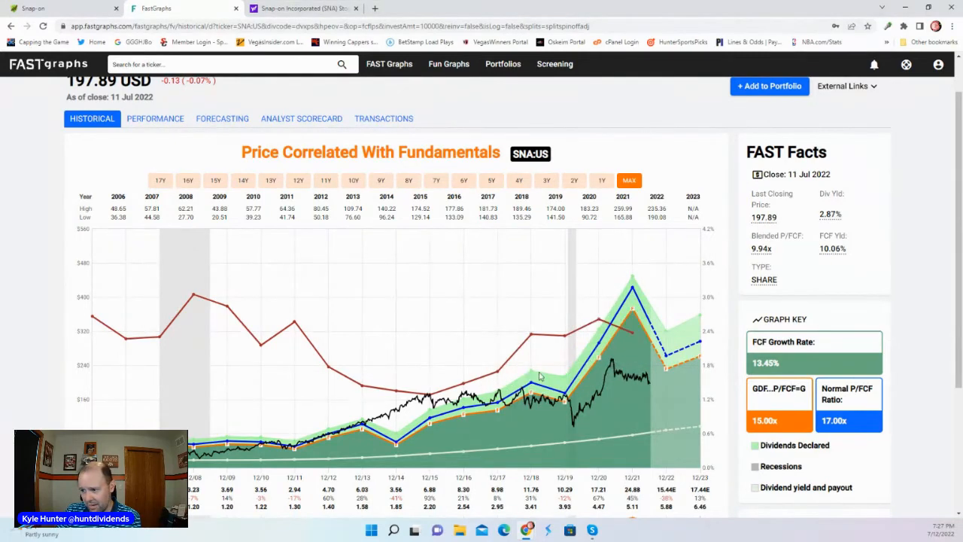
{"action": "mouse_move", "coordinate": [335, 436]}
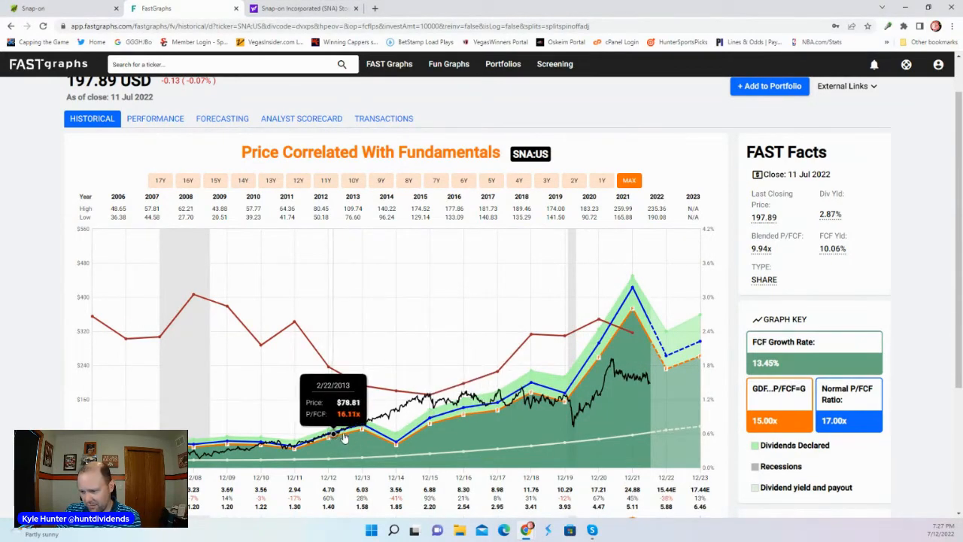
{"action": "mouse_move", "coordinate": [473, 410]}
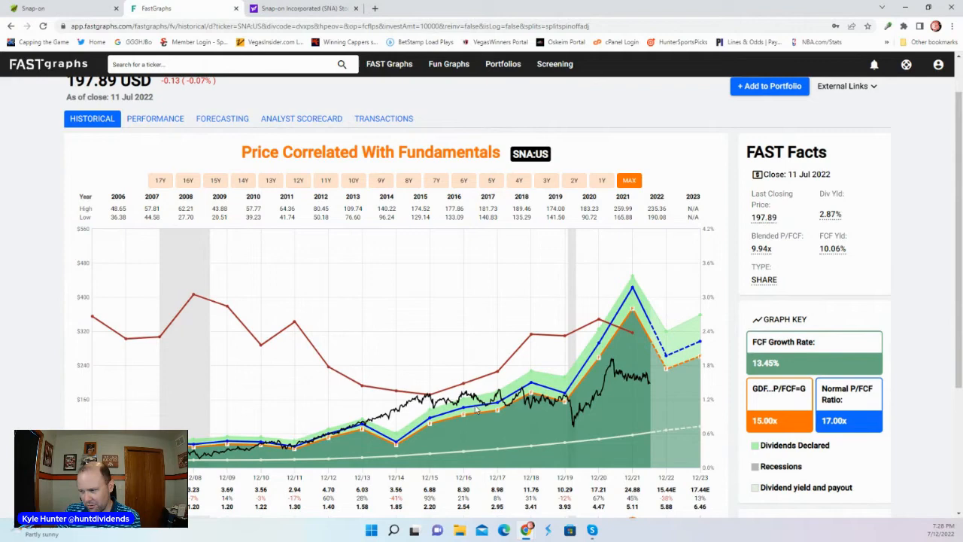
{"action": "mouse_move", "coordinate": [660, 386]}
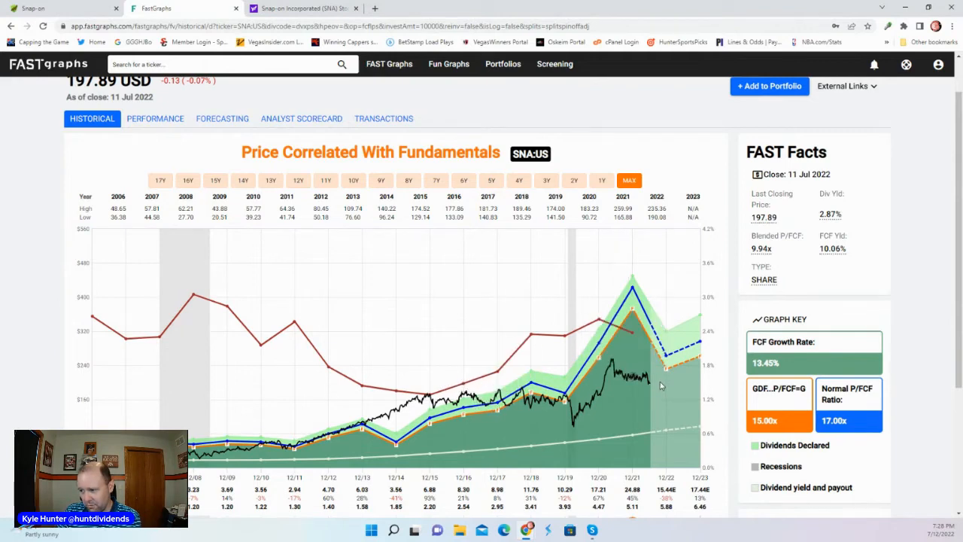
{"action": "mouse_move", "coordinate": [639, 365]}
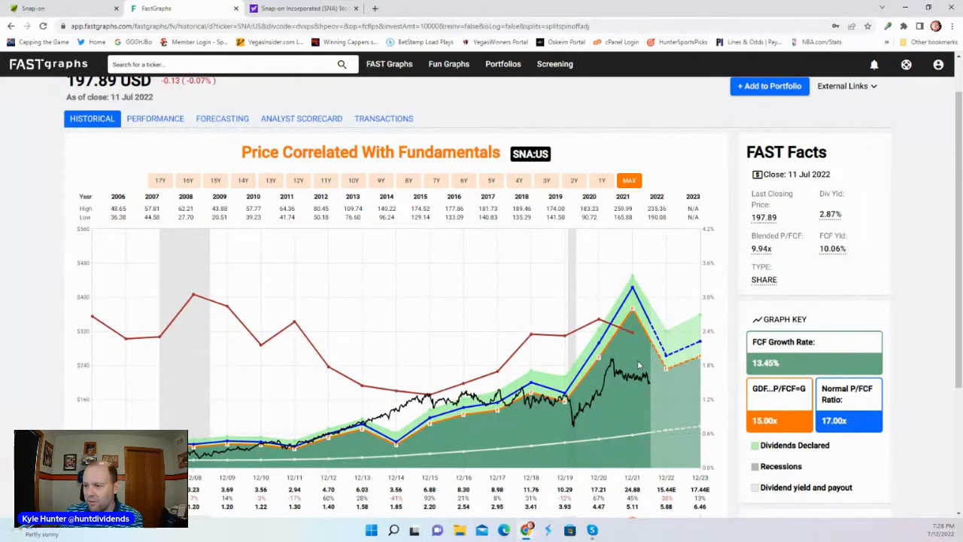
{"action": "scroll", "scroll_direction": "up", "scroll_amount": 3}
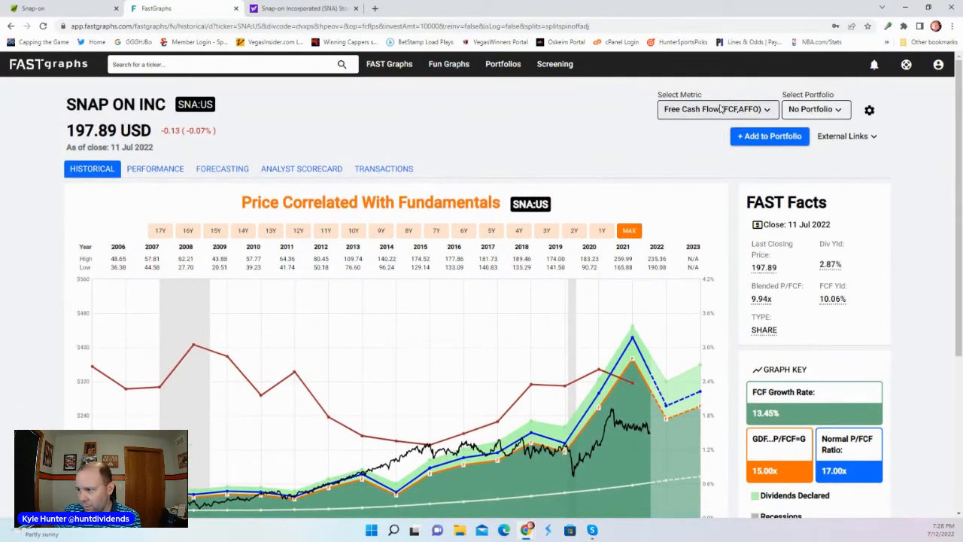
Switch the metric to Sales and open Snap-on's Forecasting Calculators
{"action": "left_click", "coordinate": [715, 109]}
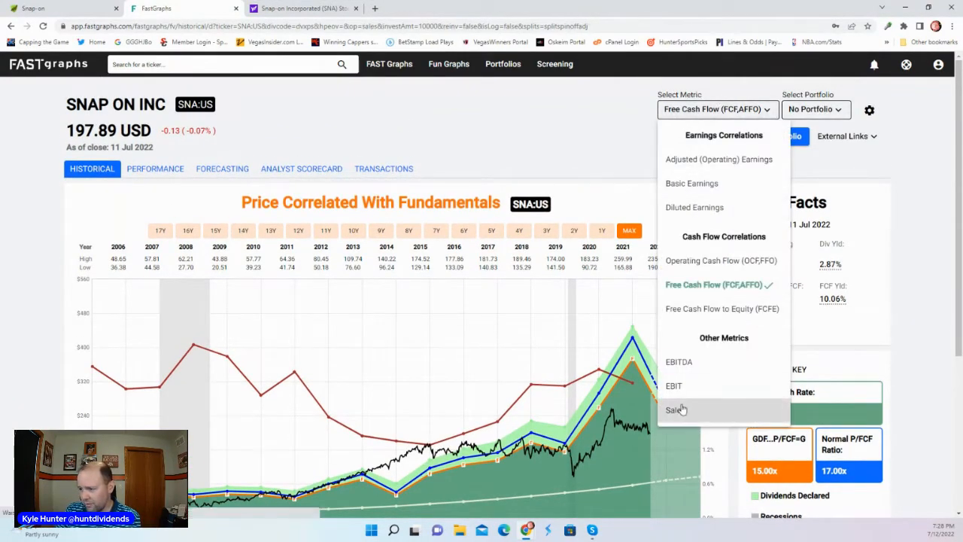
{"action": "left_click", "coordinate": [674, 409]}
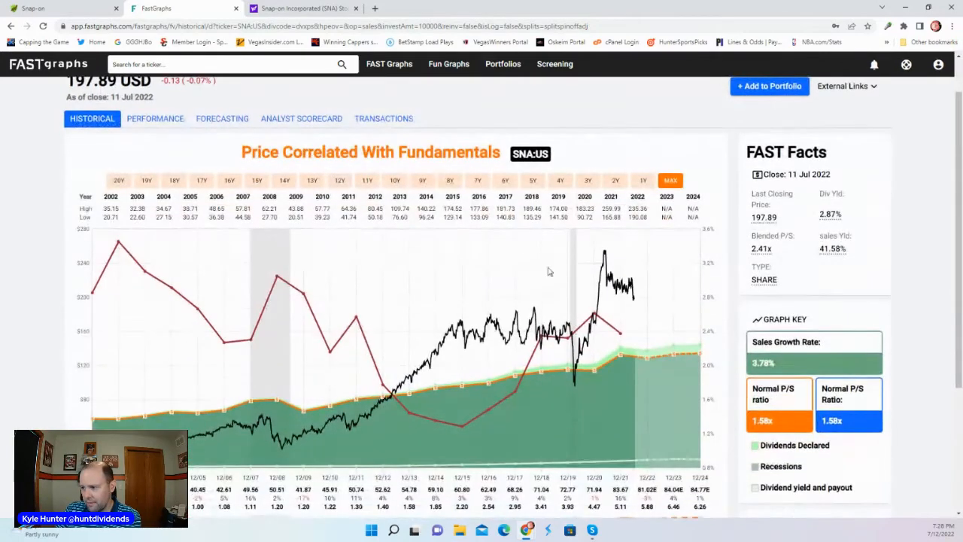
{"action": "mouse_move", "coordinate": [634, 295]}
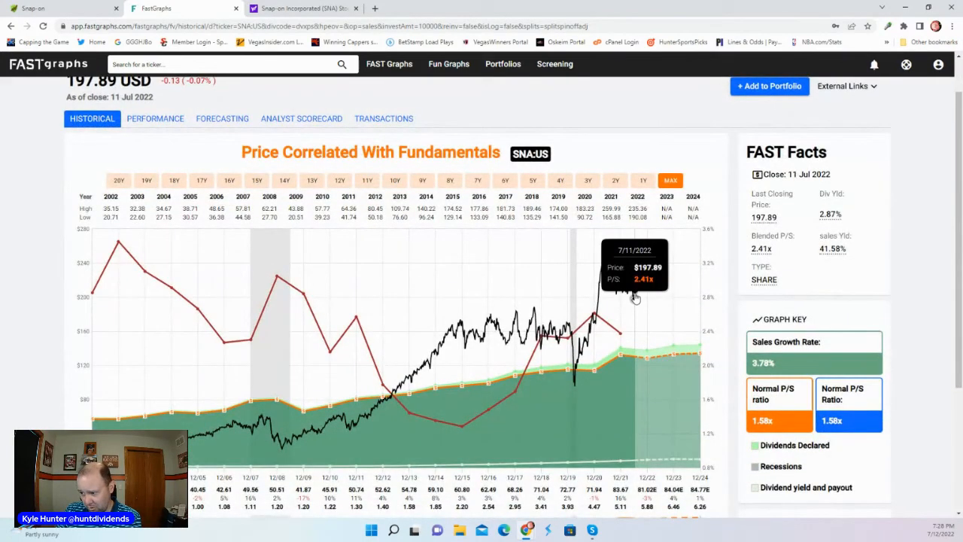
{"action": "mouse_move", "coordinate": [624, 321]}
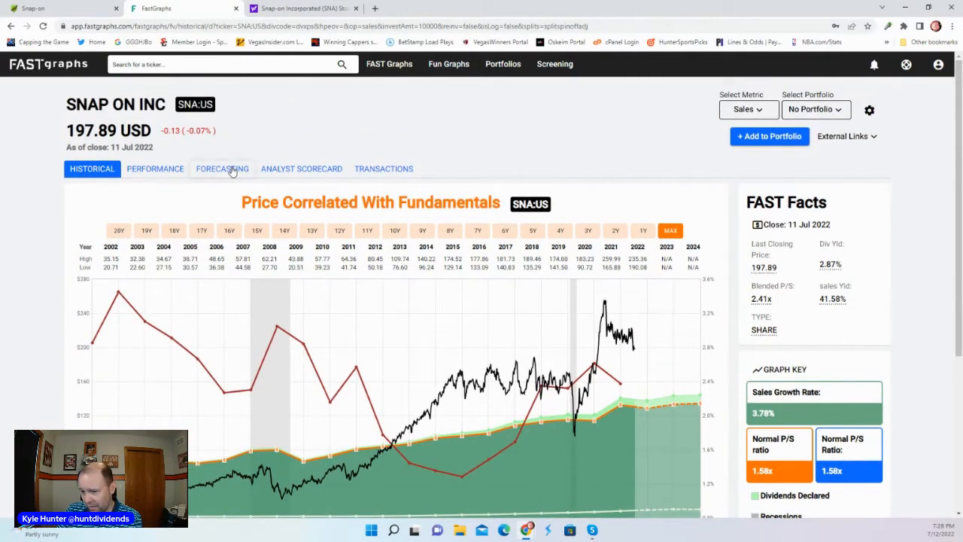
{"action": "left_click", "coordinate": [221, 169]}
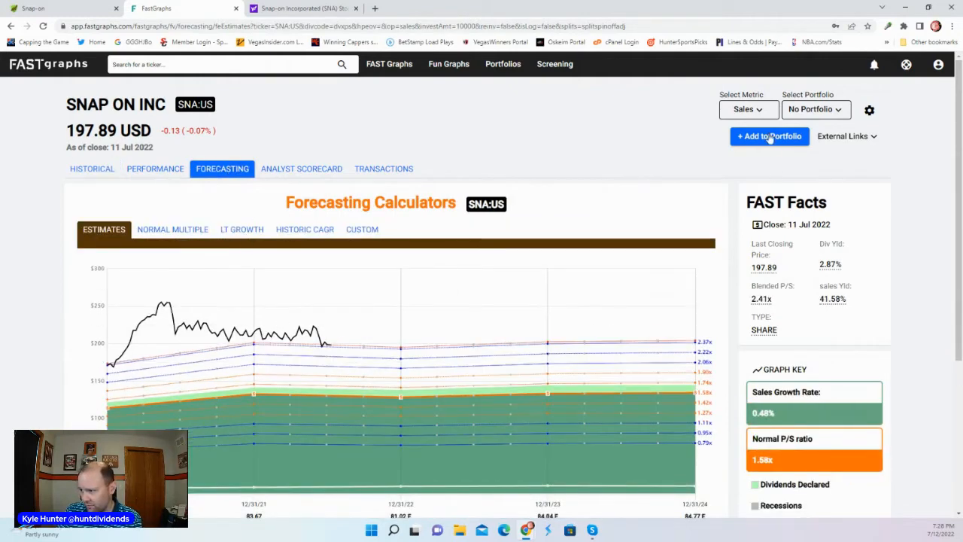
{"action": "mouse_move", "coordinate": [350, 334]}
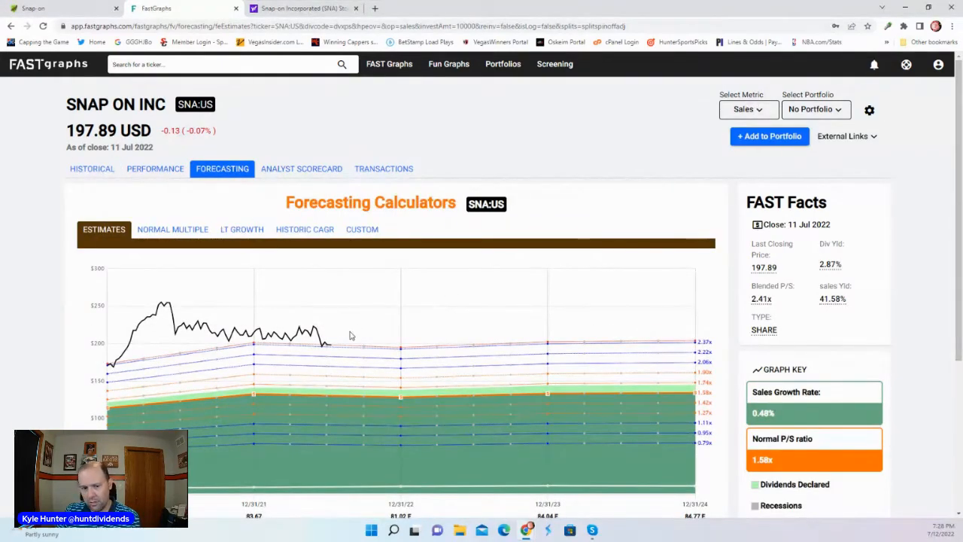
{"action": "mouse_move", "coordinate": [284, 384]}
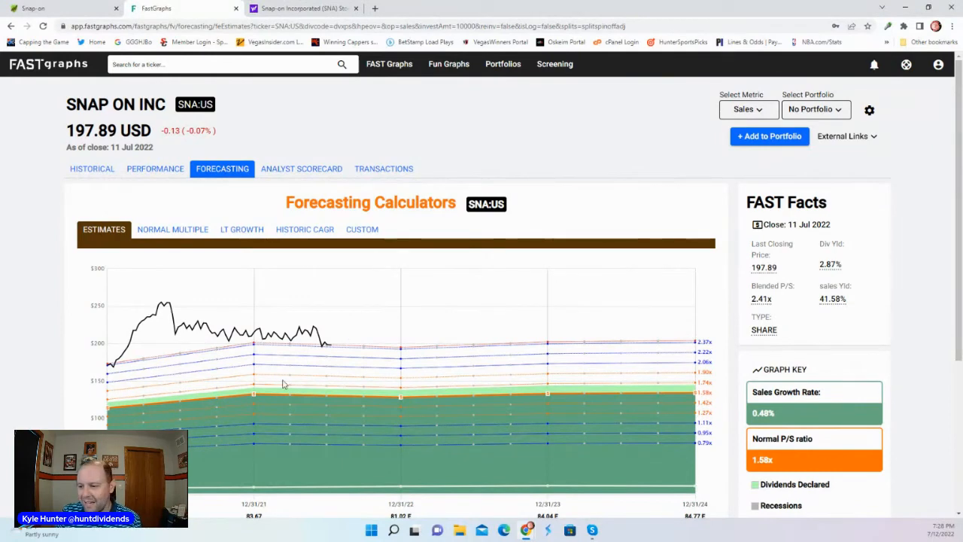
{"action": "mouse_move", "coordinate": [389, 353]}
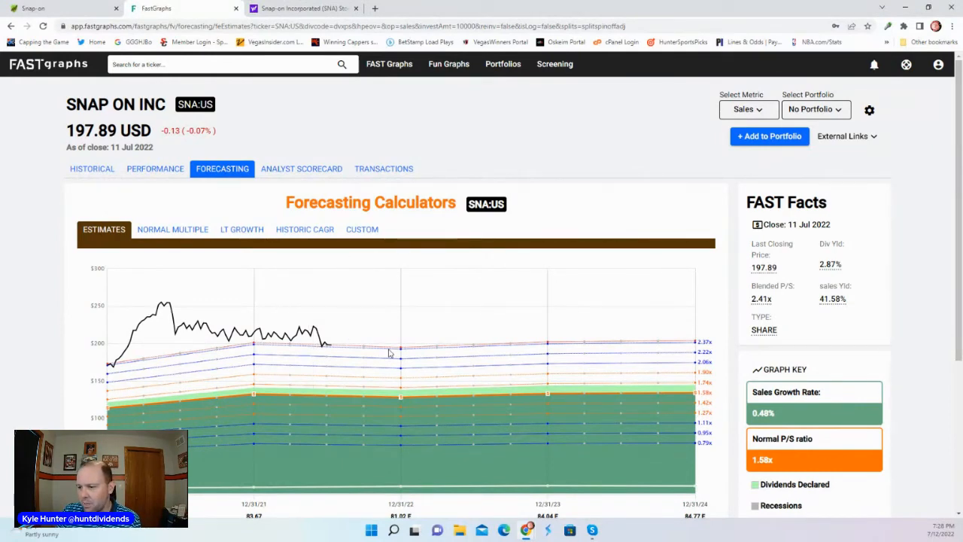
{"action": "scroll", "scroll_direction": "down", "scroll_amount": 3}
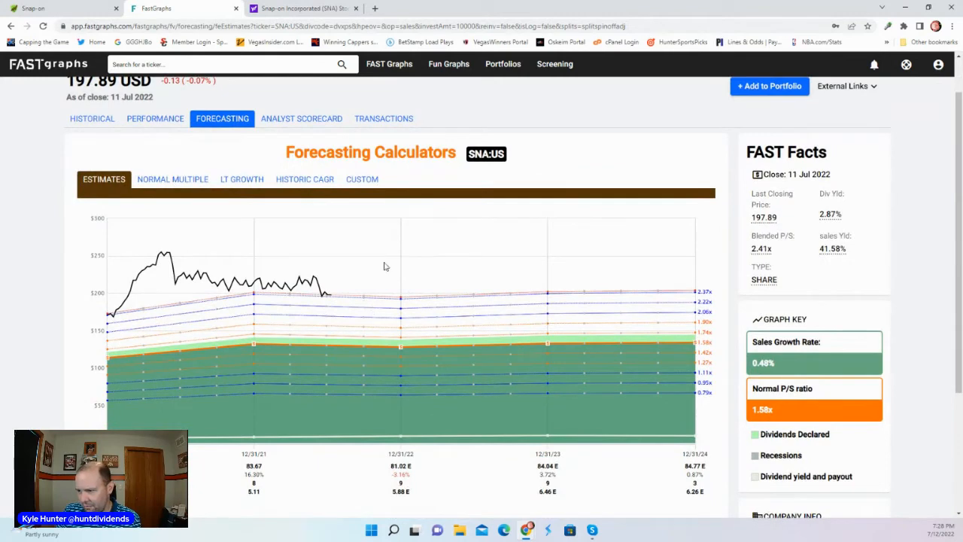
Set the SNA forecast metric to Adjusted (Operating) Earnings, giving 3.46% growth and 15x GDF
{"action": "left_click", "coordinate": [746, 109]}
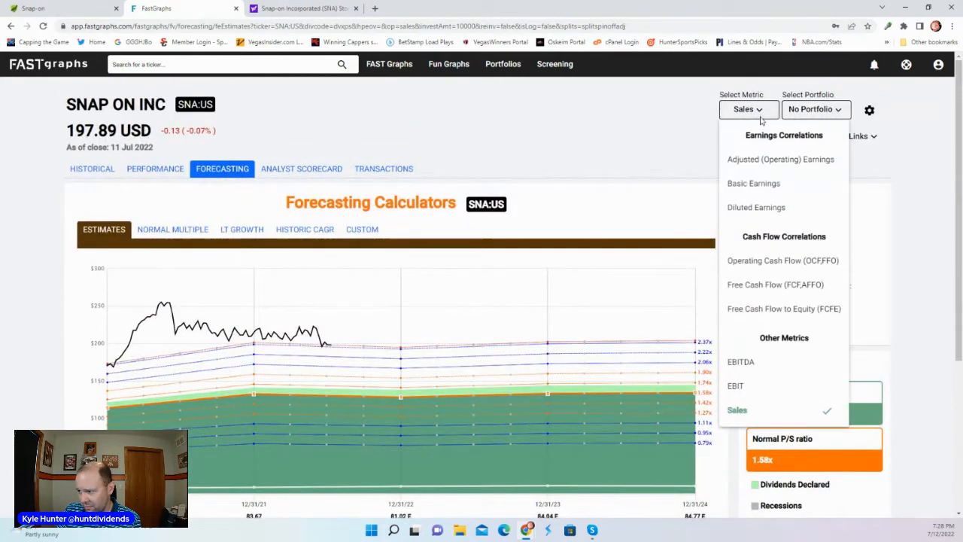
{"action": "left_click", "coordinate": [755, 207]}
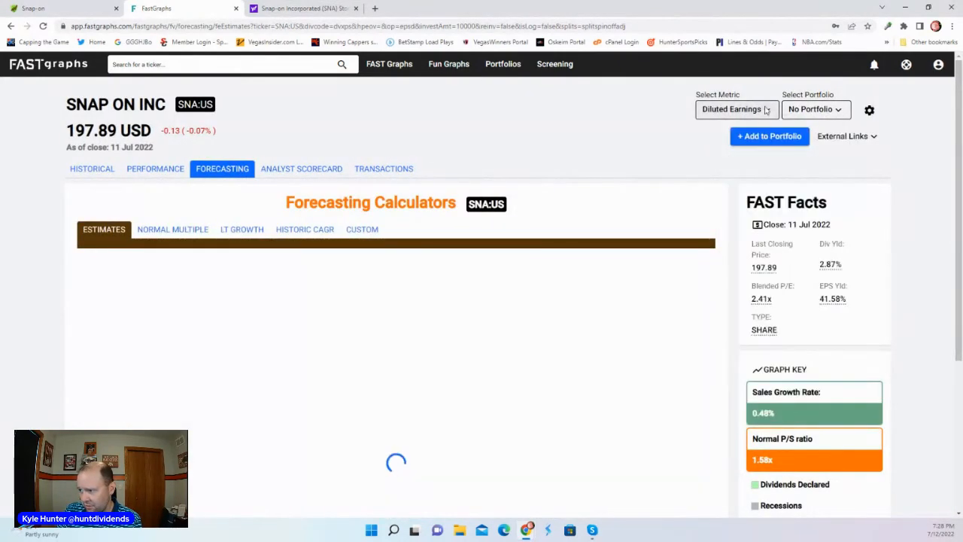
{"action": "left_click", "coordinate": [735, 109]}
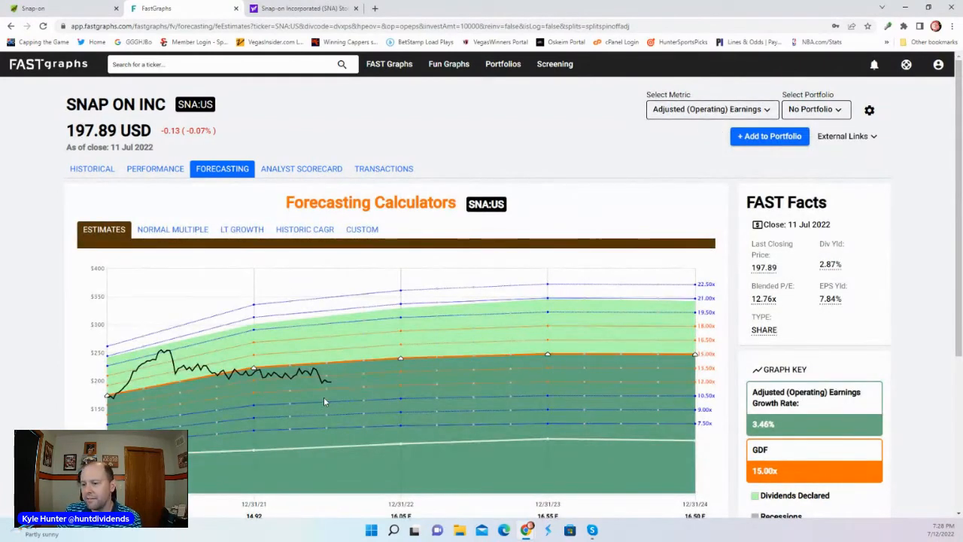
{"action": "mouse_move", "coordinate": [331, 384]}
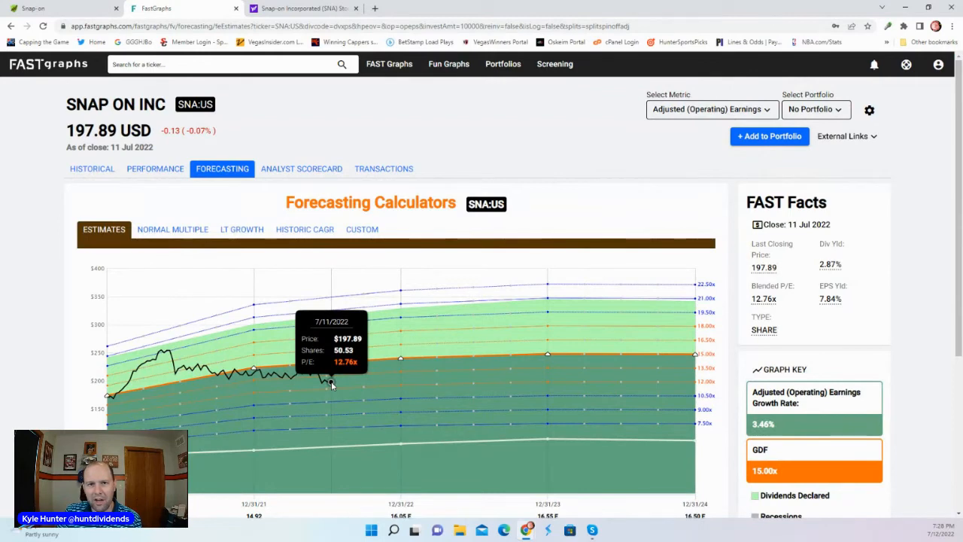
{"action": "mouse_move", "coordinate": [372, 376]}
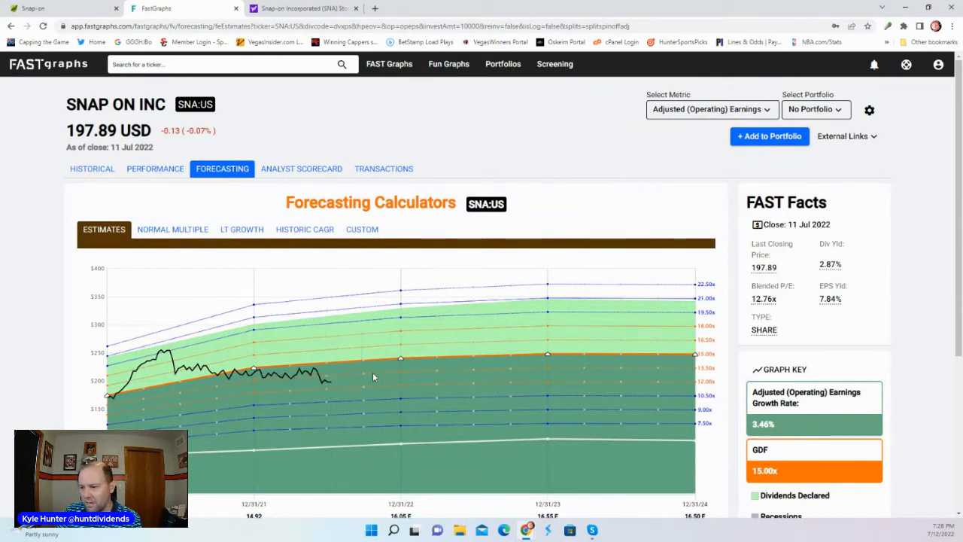
{"action": "mouse_move", "coordinate": [377, 367]}
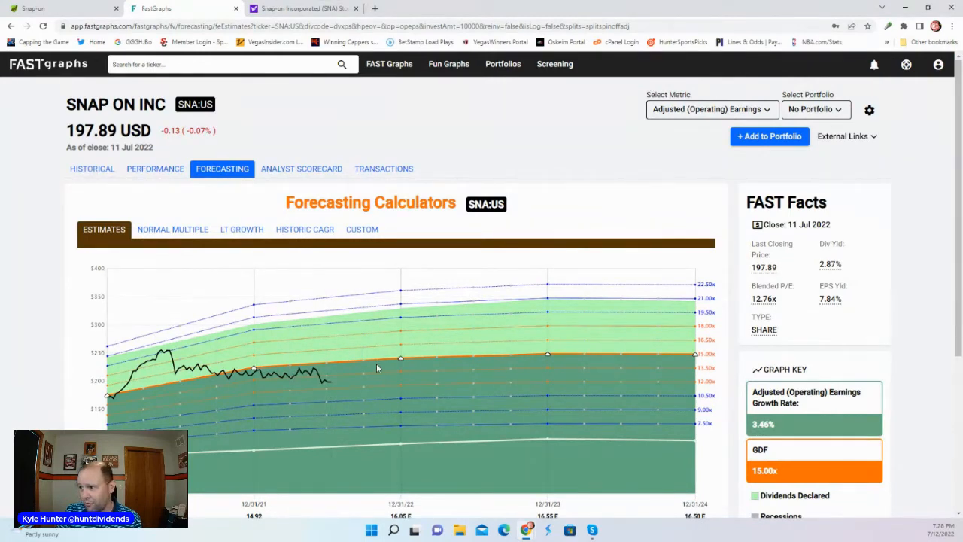
{"action": "mouse_move", "coordinate": [361, 346]}
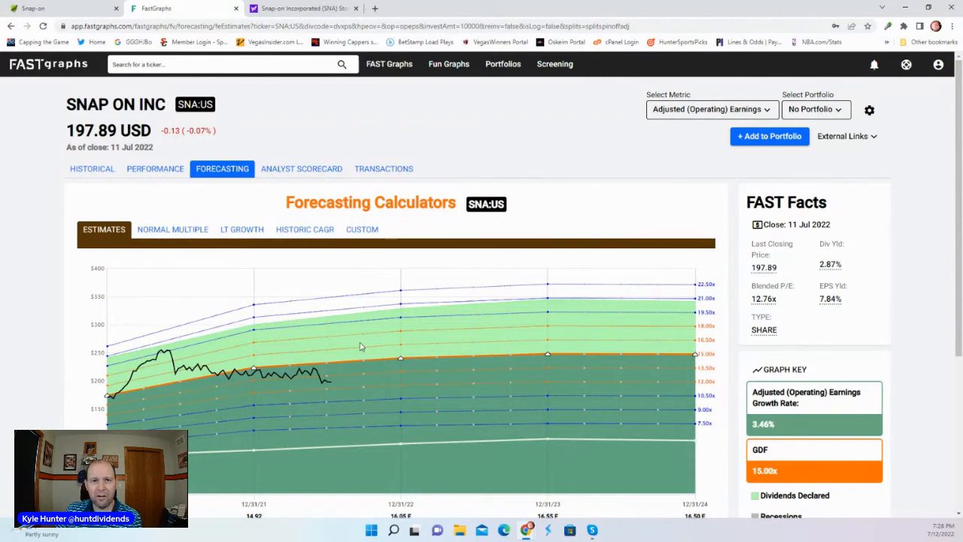
{"action": "mouse_move", "coordinate": [349, 267]}
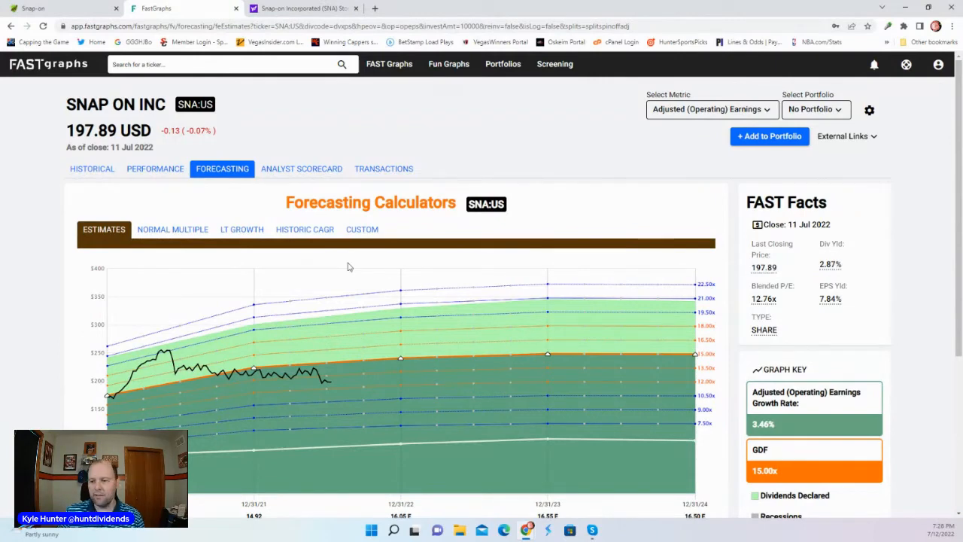
{"action": "mouse_move", "coordinate": [400, 360]}
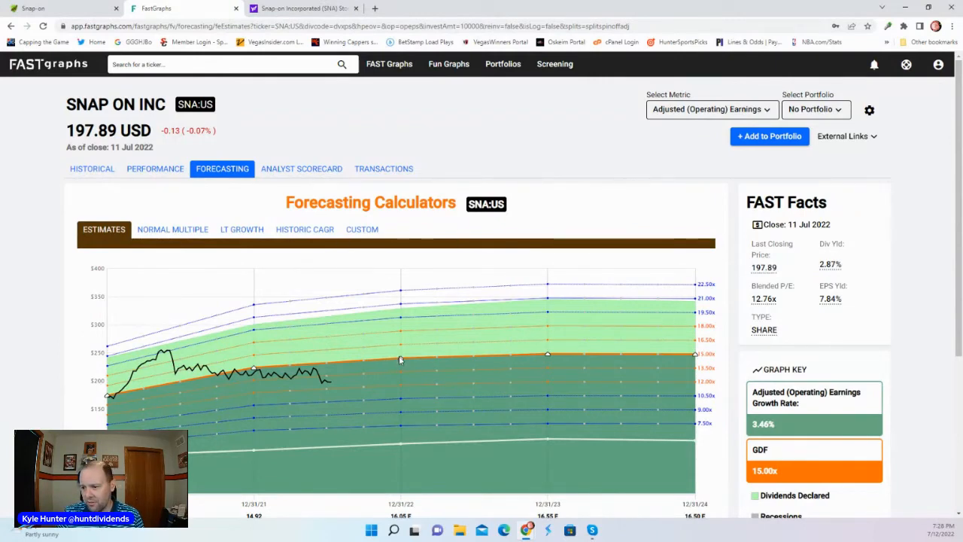
{"action": "mouse_move", "coordinate": [685, 359]}
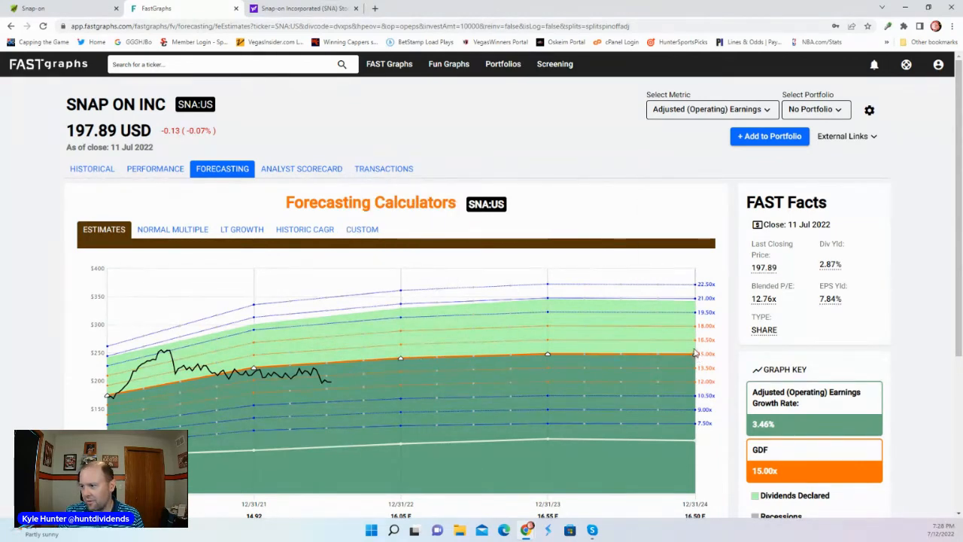
{"action": "mouse_move", "coordinate": [694, 353]}
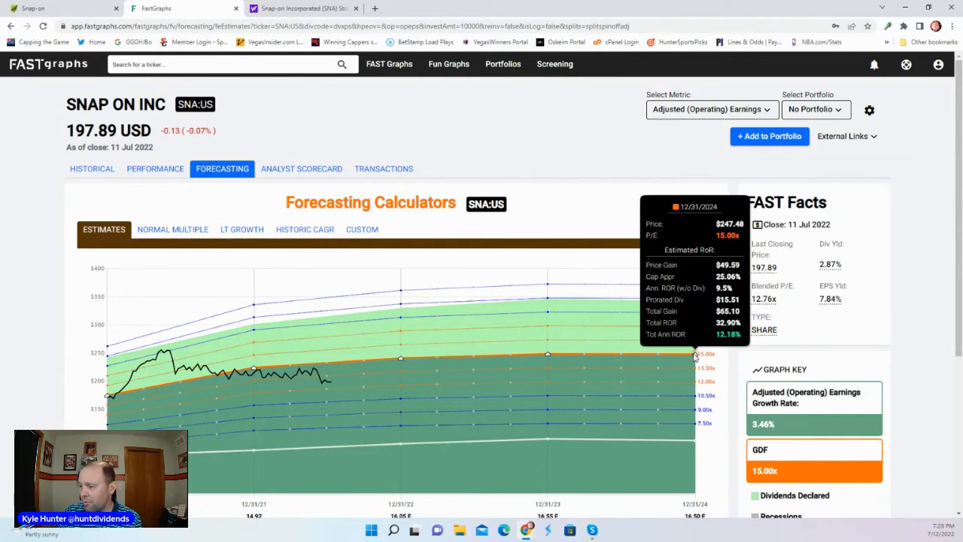
{"action": "mouse_move", "coordinate": [545, 357]}
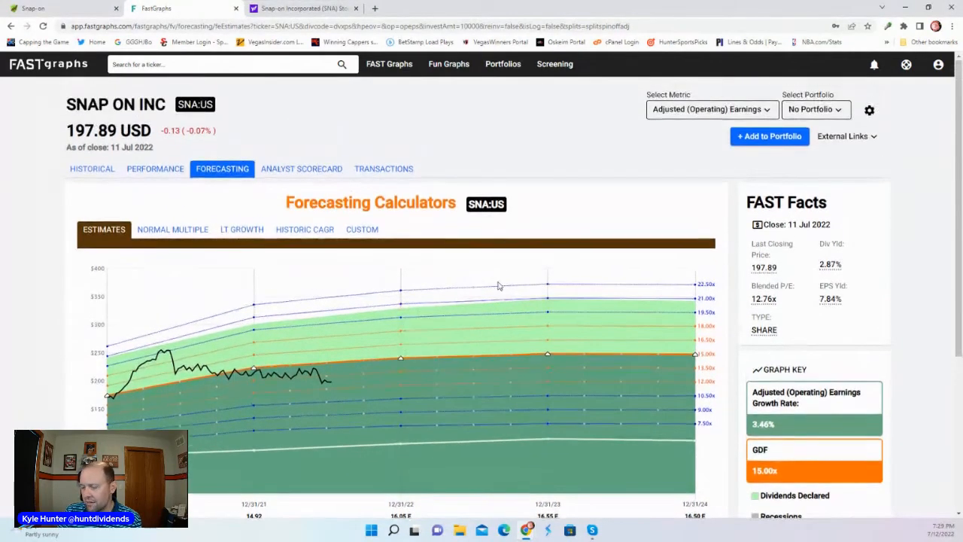
{"action": "mouse_move", "coordinate": [492, 298]}
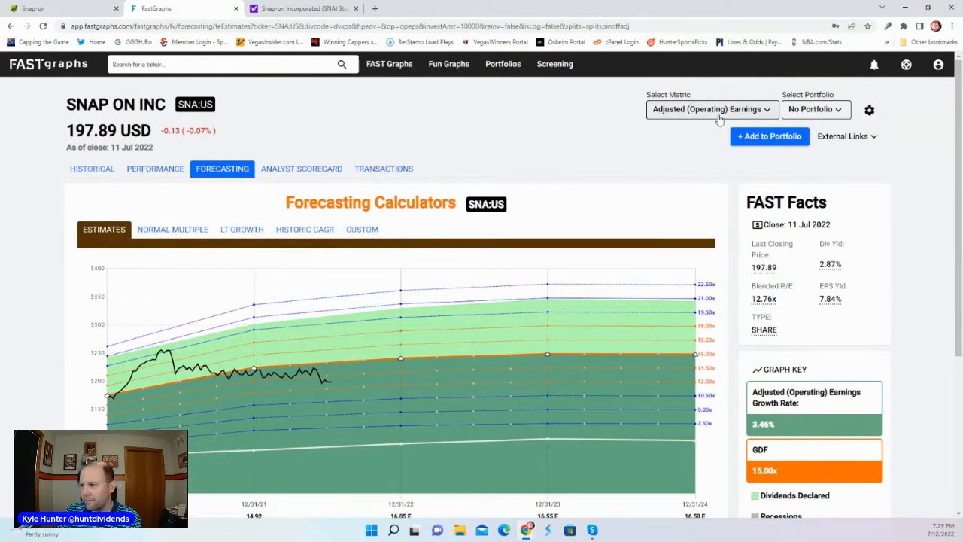
Switch the SNA forecast metric to free cash flow, showing -8.54% growth
{"action": "left_click", "coordinate": [710, 109]}
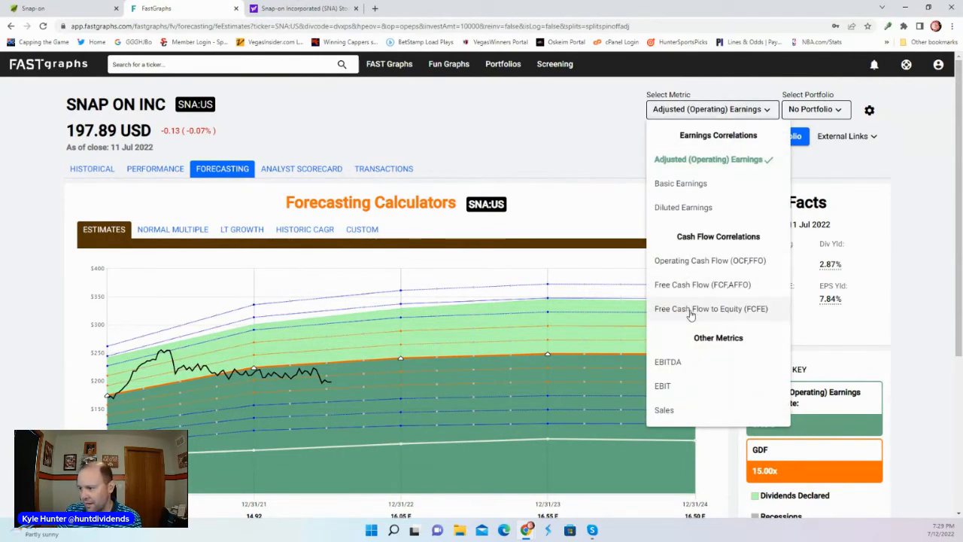
{"action": "left_click", "coordinate": [702, 285]}
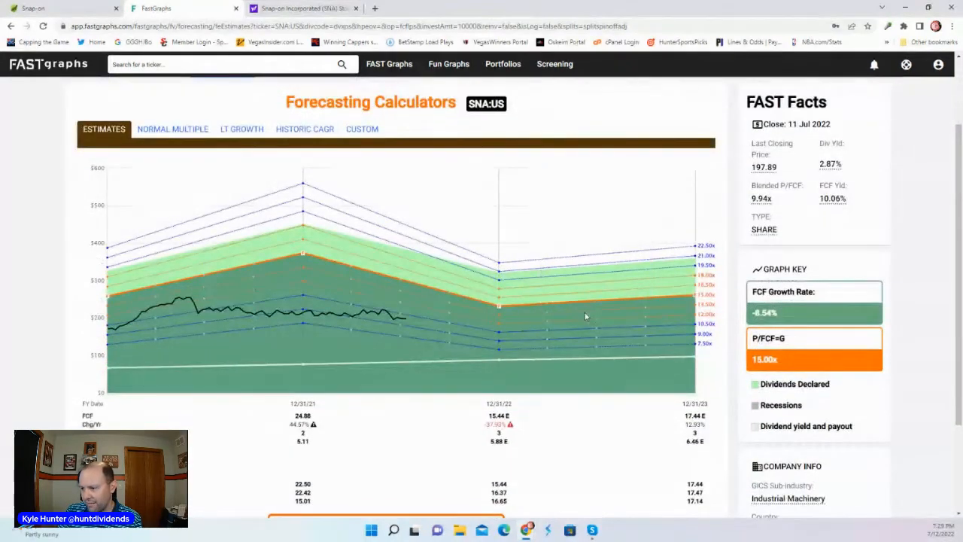
{"action": "mouse_move", "coordinate": [694, 297]}
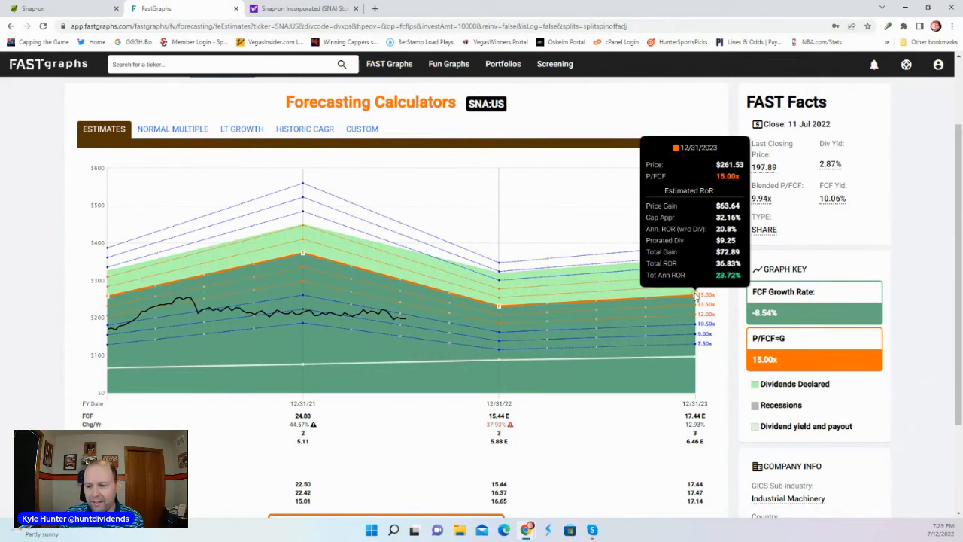
{"action": "mouse_move", "coordinate": [384, 288]}
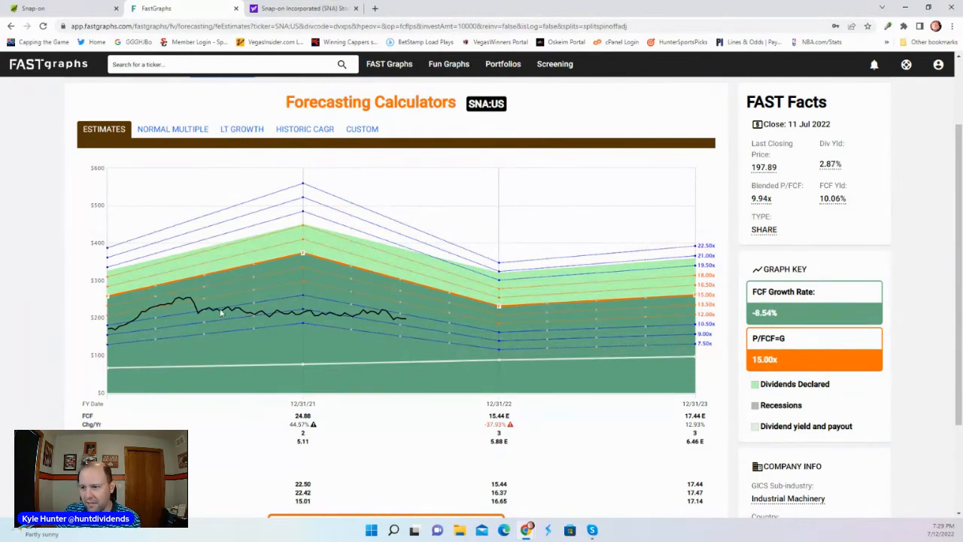
{"action": "scroll", "scroll_direction": "up", "scroll_amount": 3}
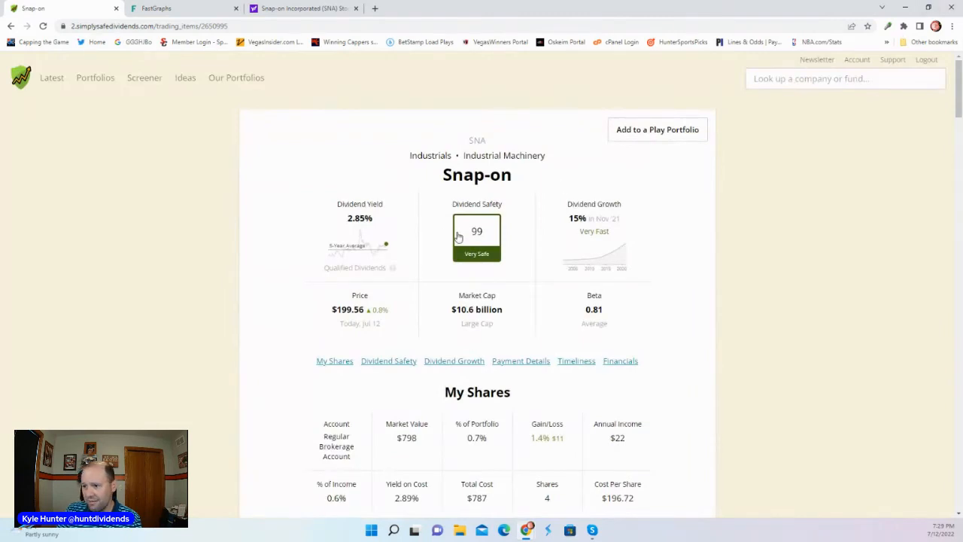
{"action": "mouse_move", "coordinate": [475, 239]}
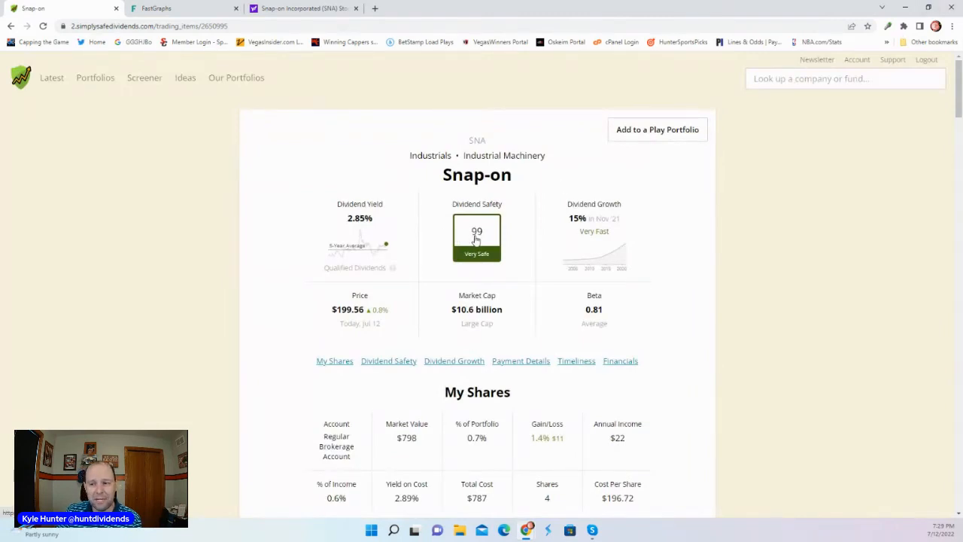
{"action": "mouse_move", "coordinate": [378, 235]}
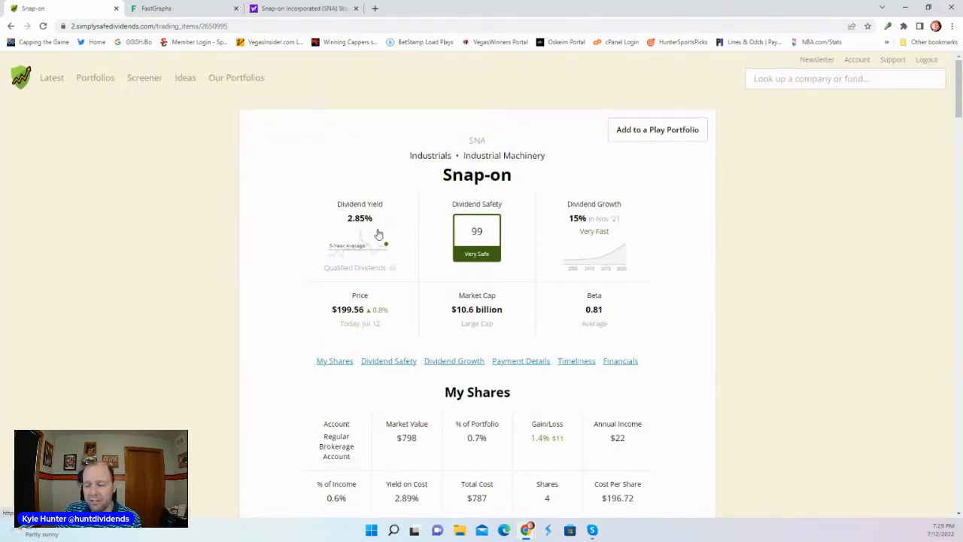
Scroll to Snap-on's Financials section showing earnings and free cash flow payout ratios of 34–37%
{"action": "scroll", "scroll_direction": "down", "scroll_amount": 3}
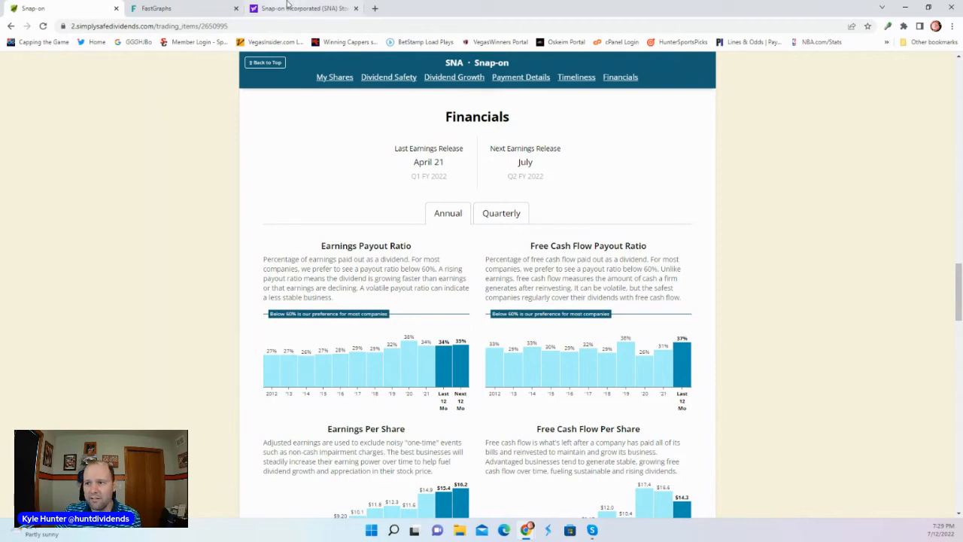
{"action": "mouse_move", "coordinate": [300, 8]}
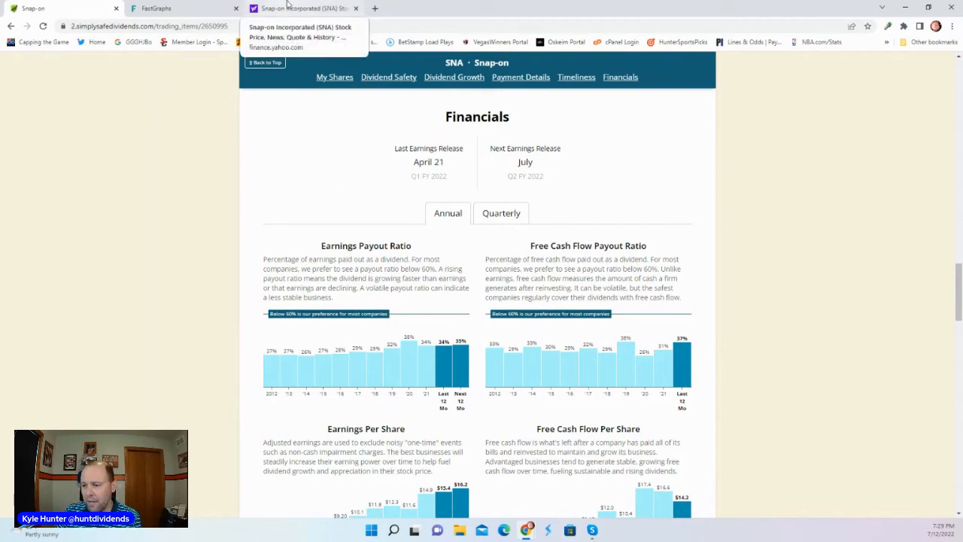
{"action": "left_click", "coordinate": [300, 8]}
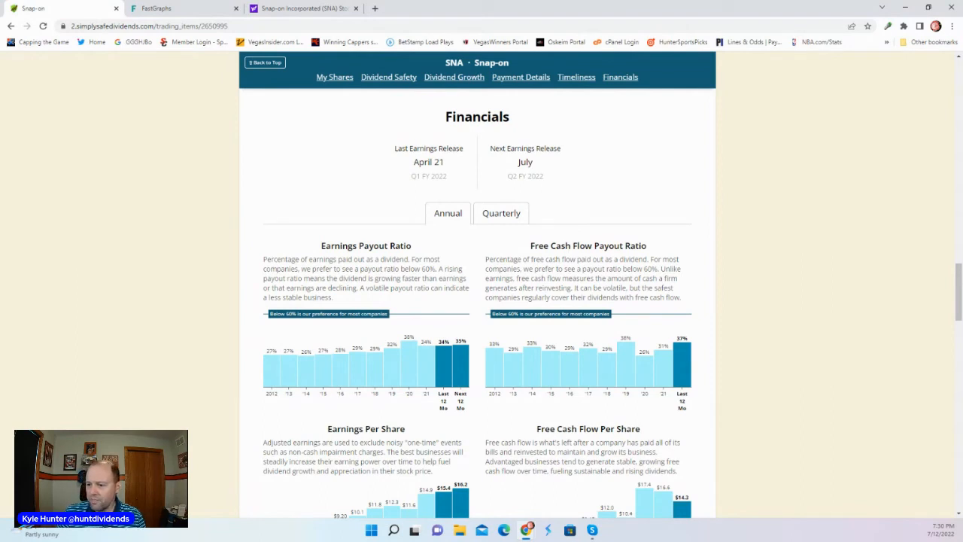
{"action": "mouse_move", "coordinate": [168, 297]}
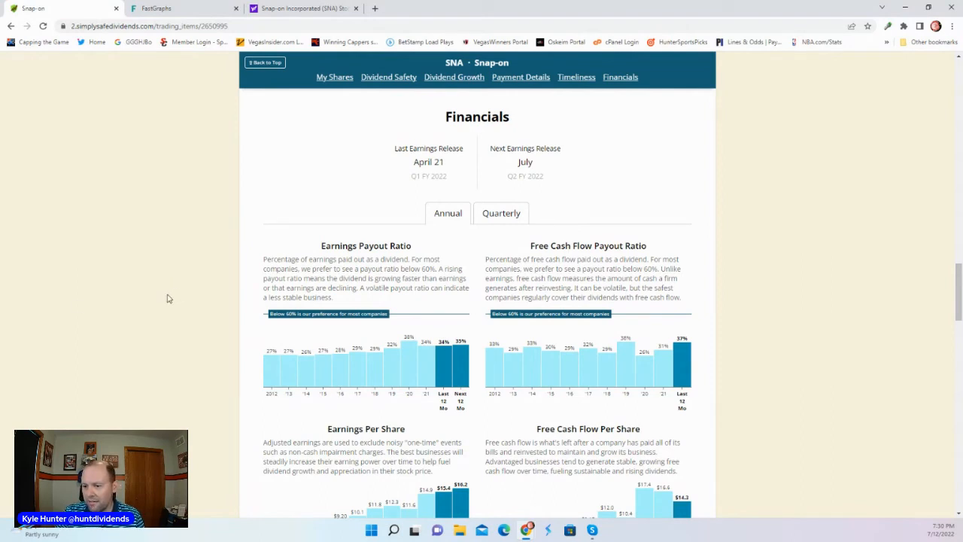
{"action": "mouse_move", "coordinate": [157, 310]}
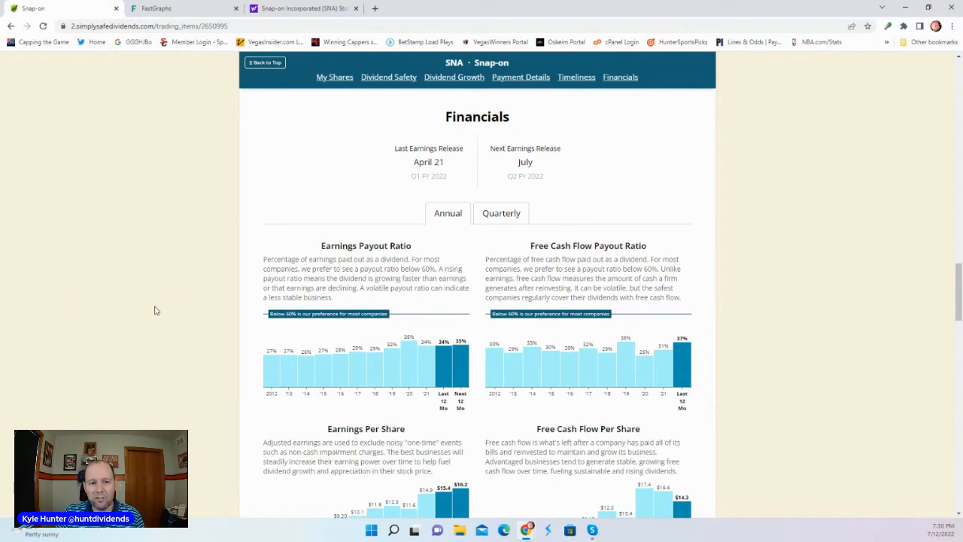
{"action": "mouse_move", "coordinate": [161, 350]}
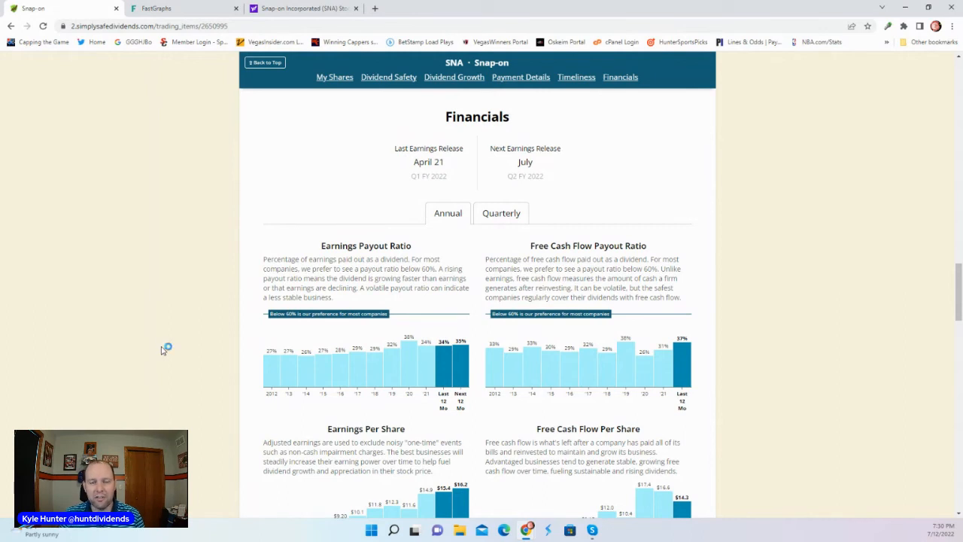
{"action": "mouse_move", "coordinate": [163, 350]}
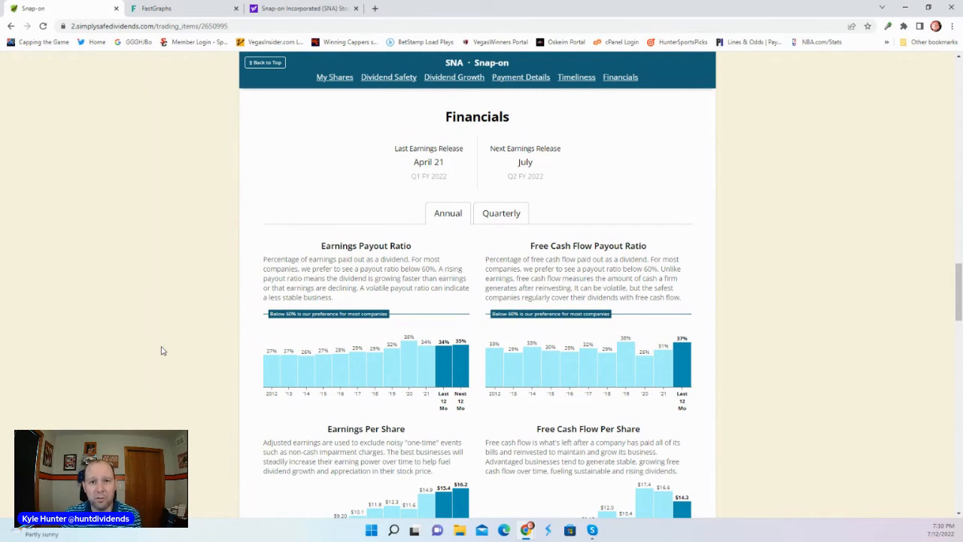